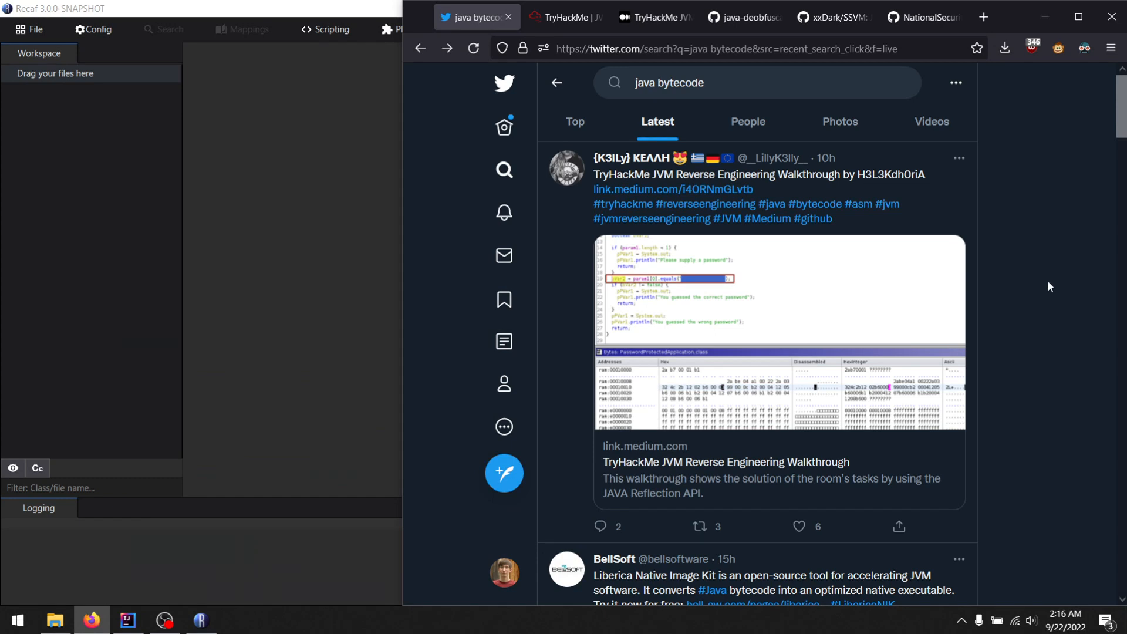
mouse_move(1041, 289)
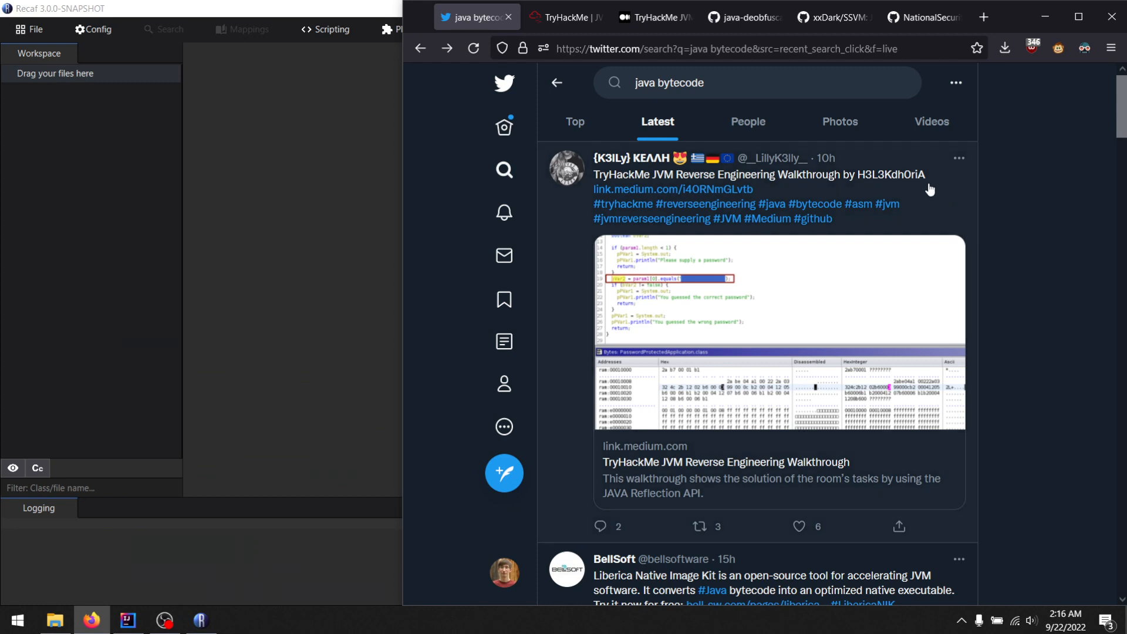
mouse_move(900, 177)
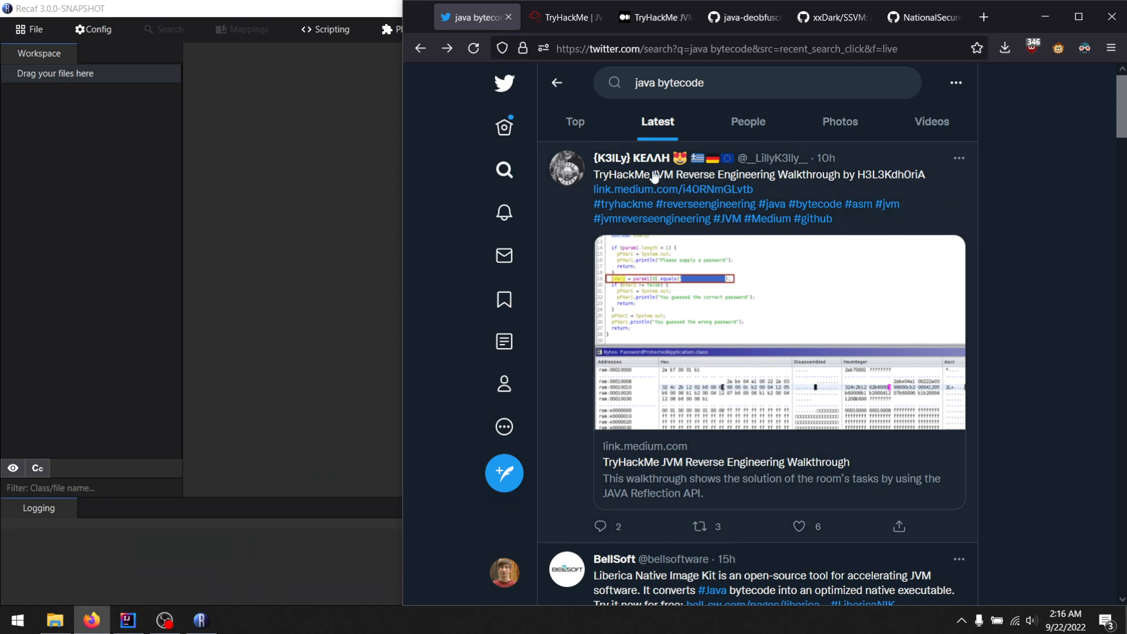
mouse_move(635, 118)
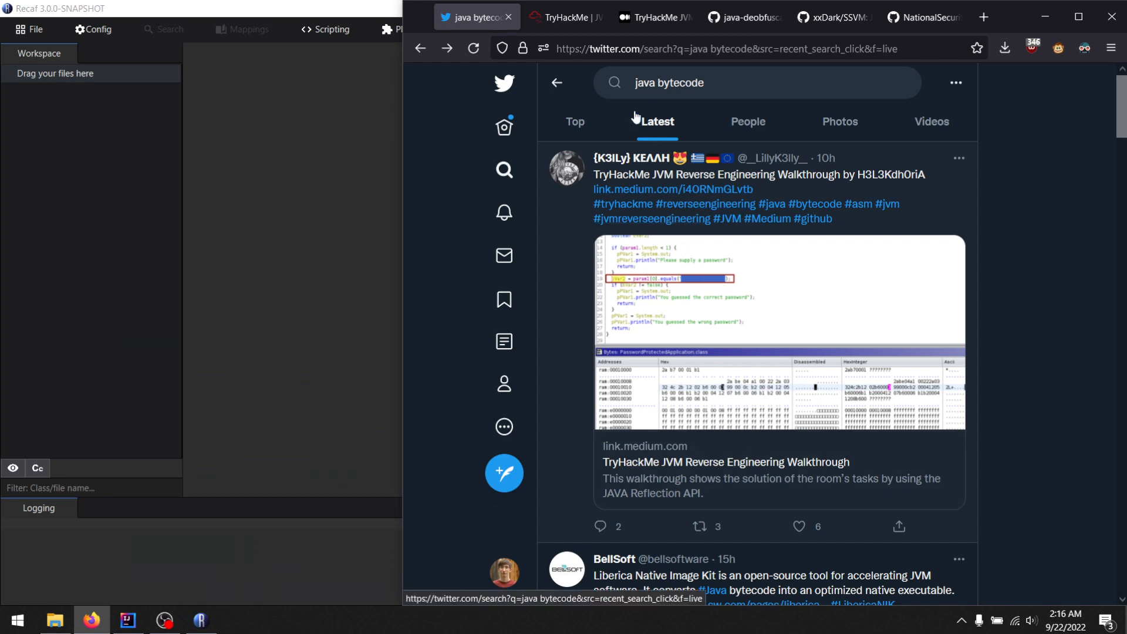
Step: Review the TryHackMe introduction task, selecting part of the javap example command along the way
left_click(565, 16)
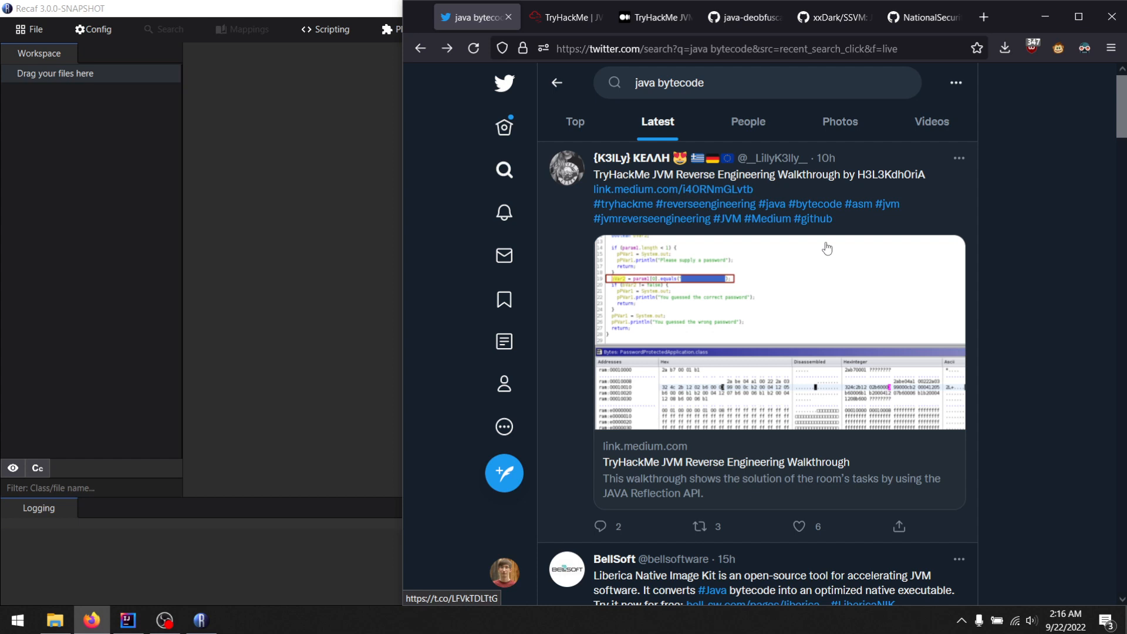
left_click(565, 16)
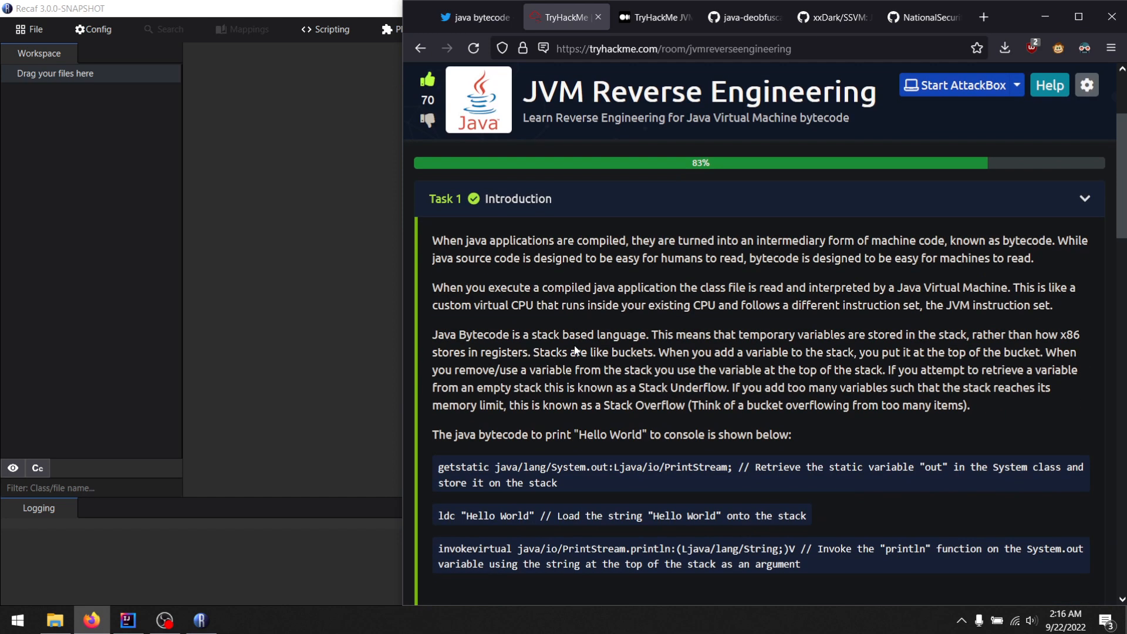
scroll("down", 3)
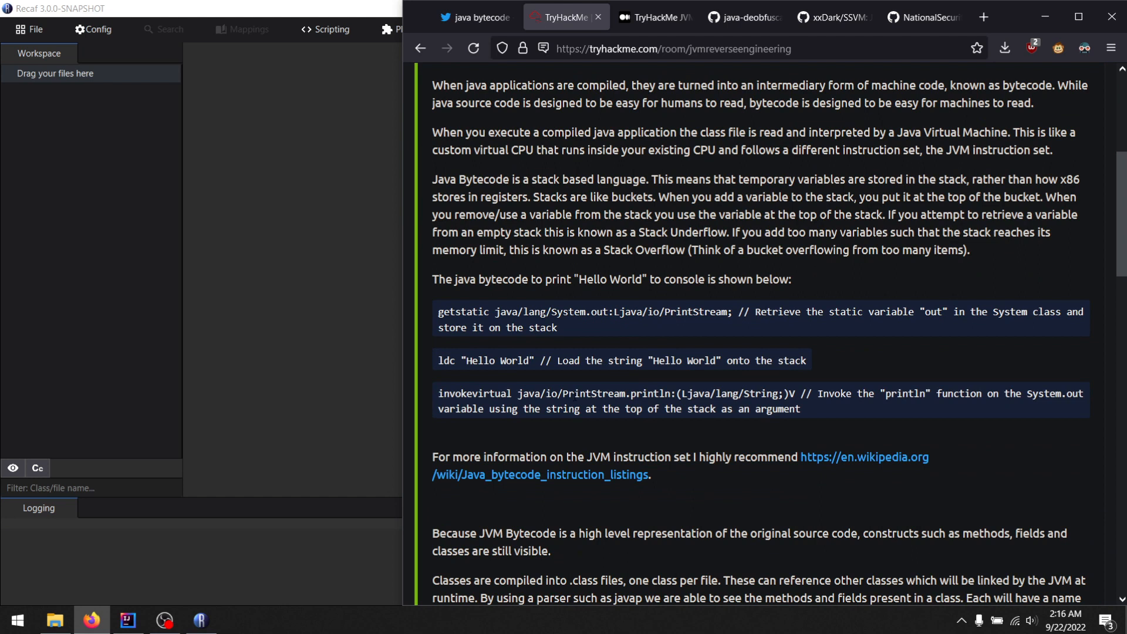
scroll("down", 3)
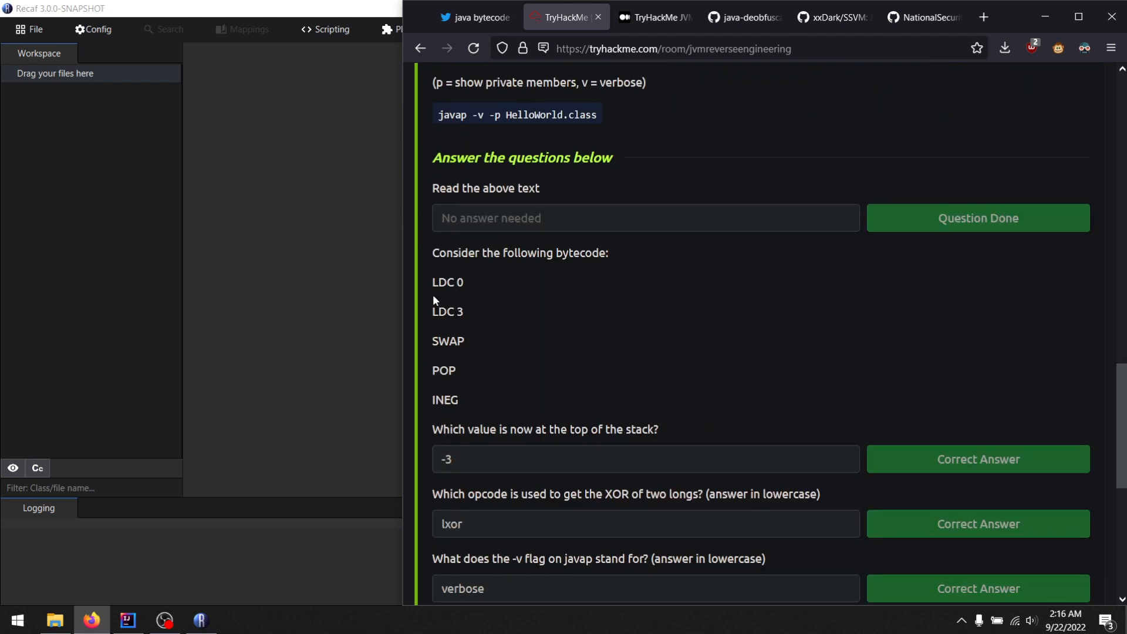
left_click_drag(433, 282, 457, 369)
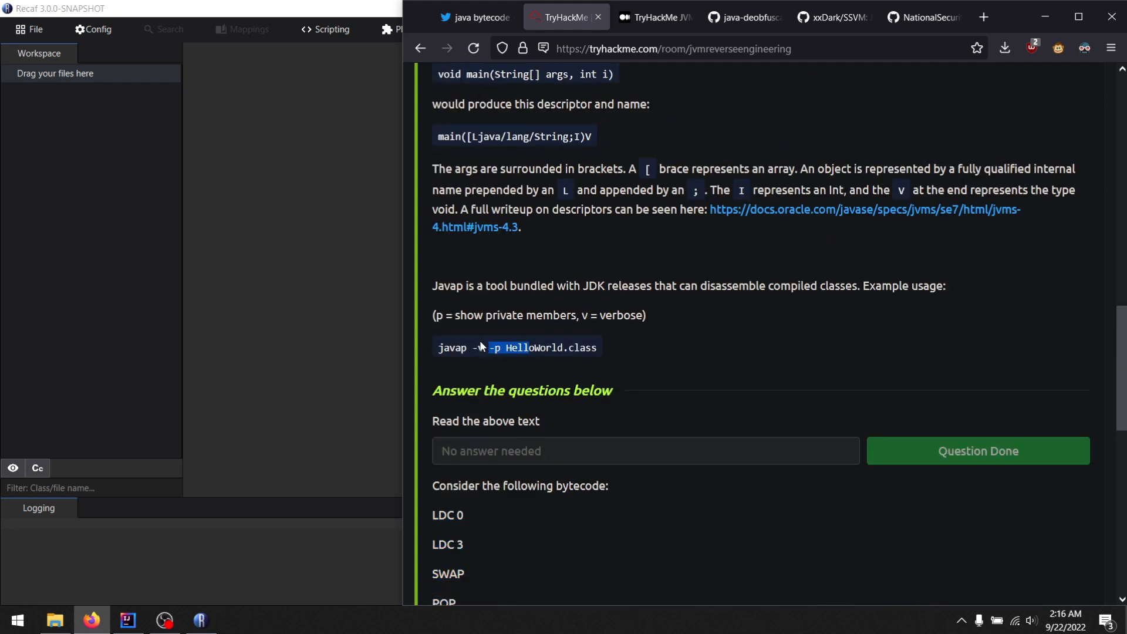
scroll("up", 3)
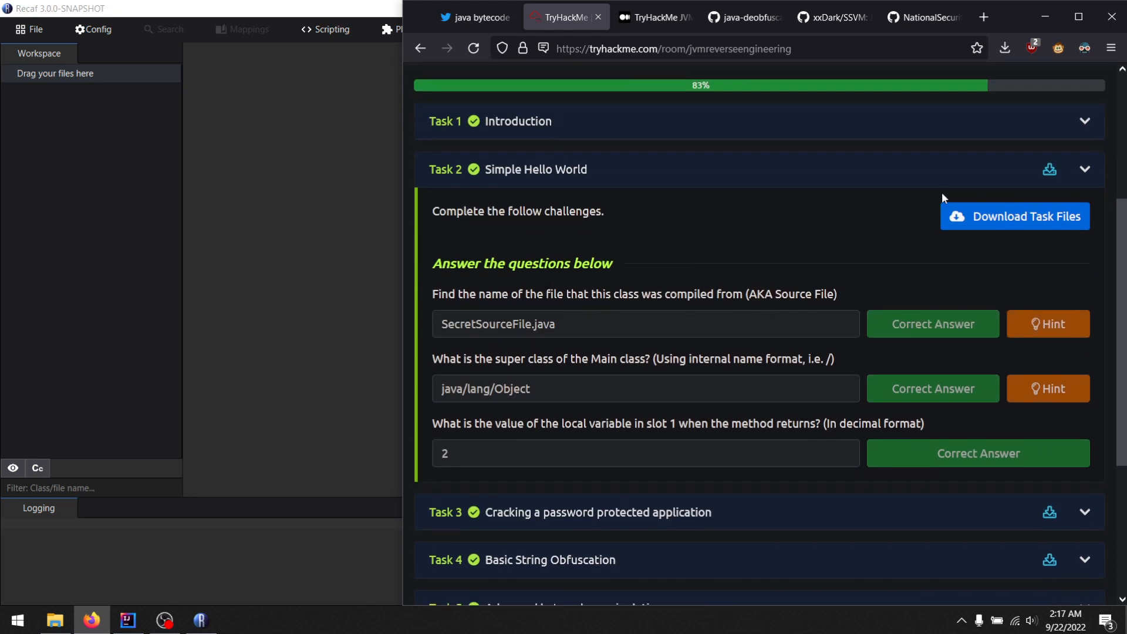
mouse_move(972, 191)
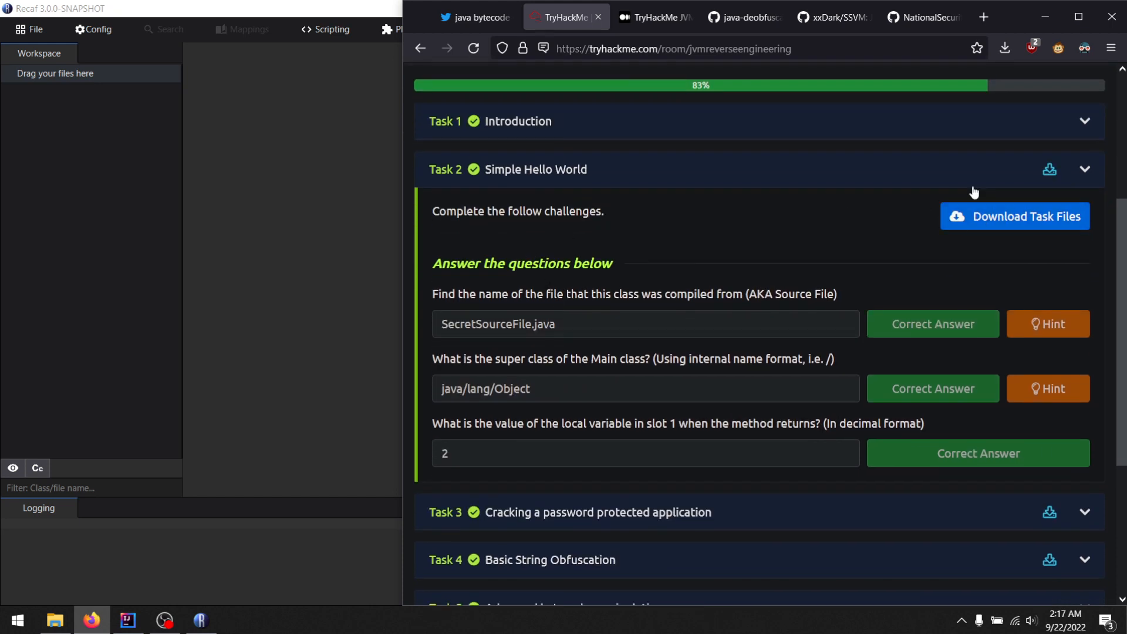
mouse_move(972, 181)
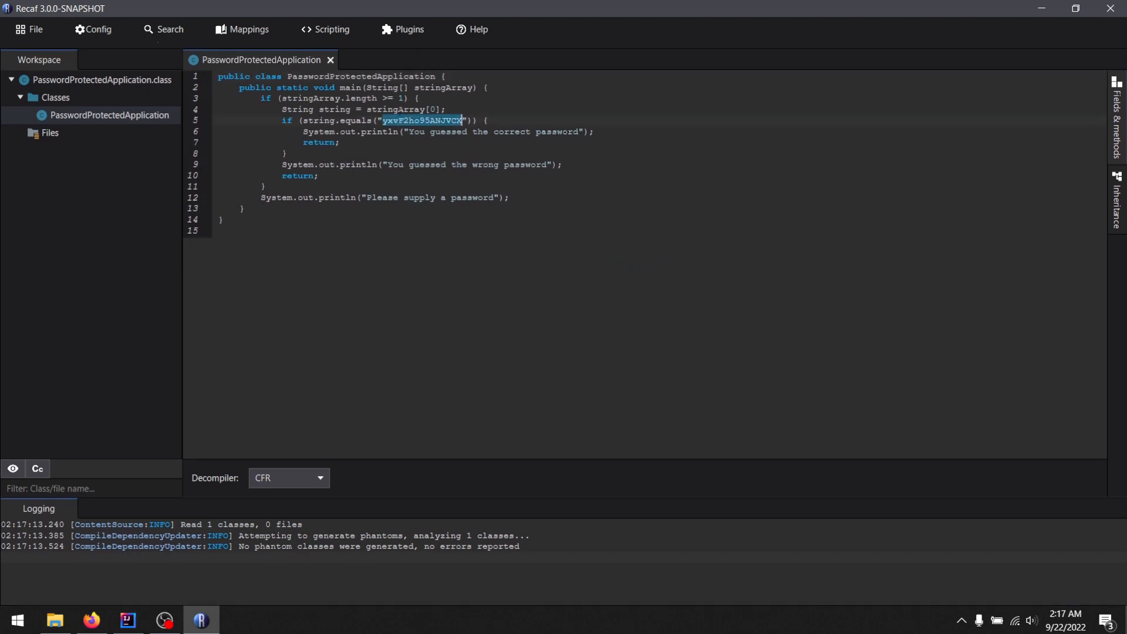
Step: View PasswordProtectedApplication as Fallback bytecode, then return to the CFR decompiled source
left_click(289, 477)
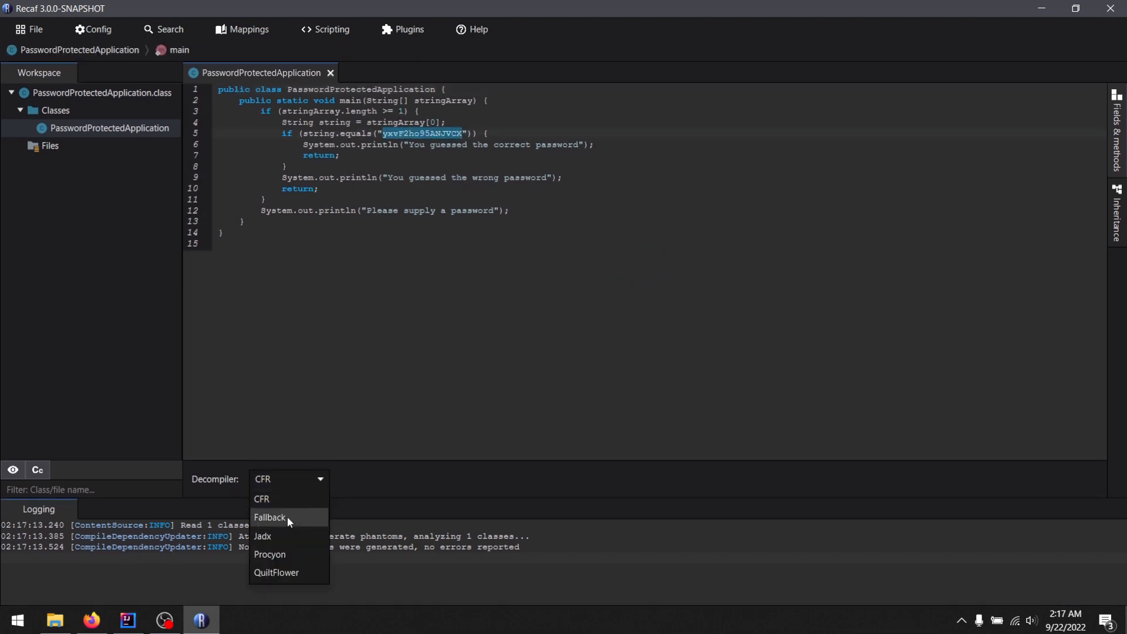
left_click(269, 517)
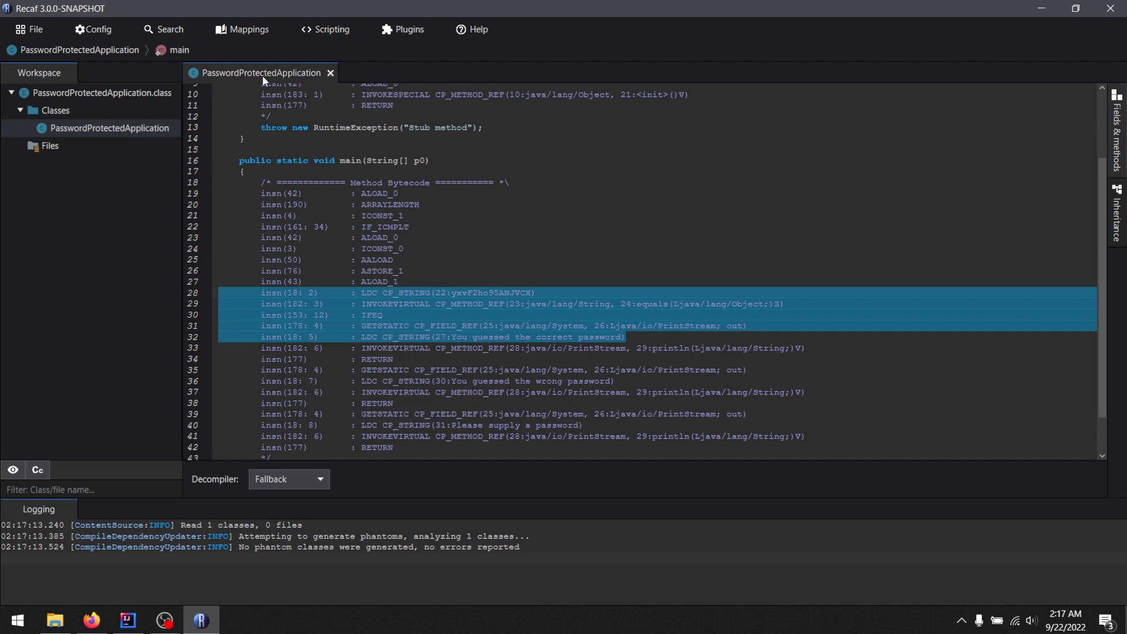
left_click(289, 479)
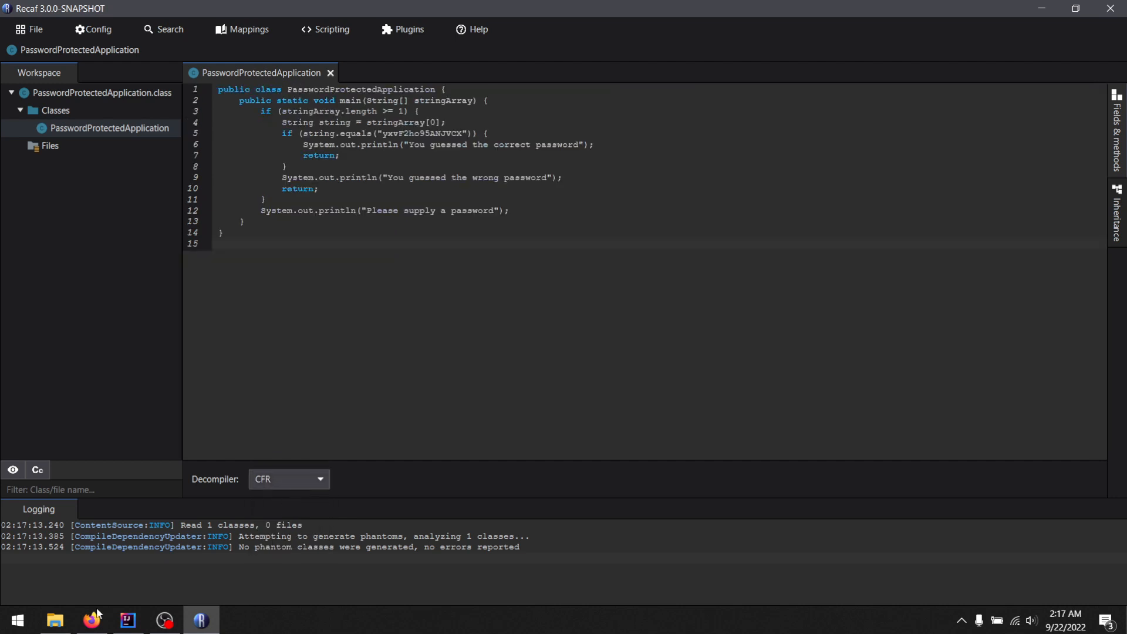
left_click(91, 620)
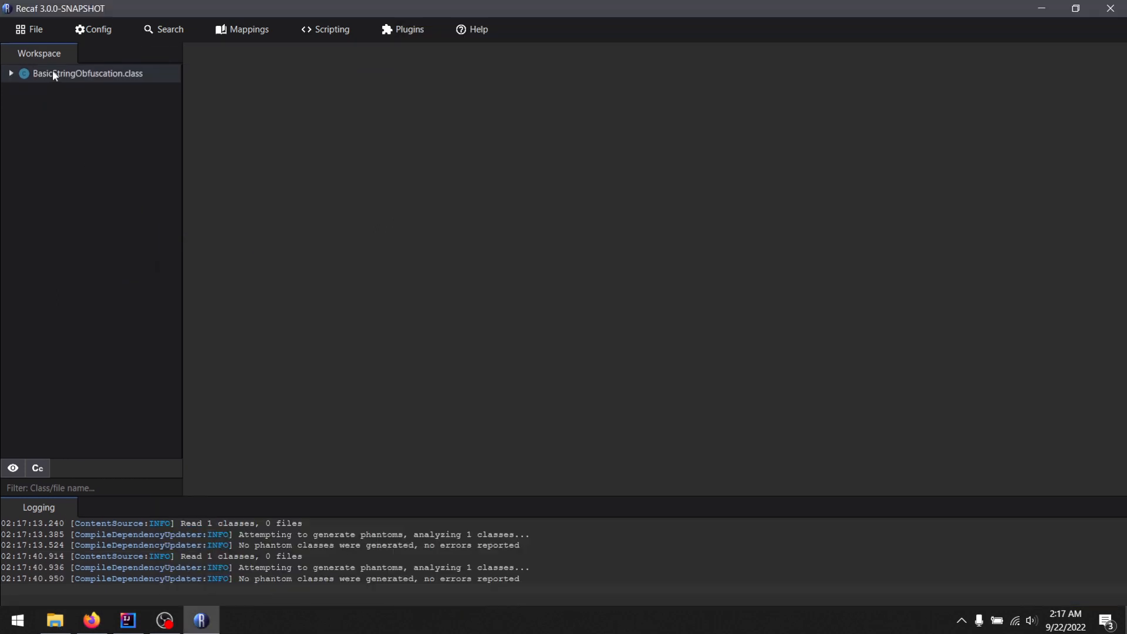
Step: Decompile BasicStringObfuscation from the workspace tree to show its encoded password and xor method
left_click(10, 72)
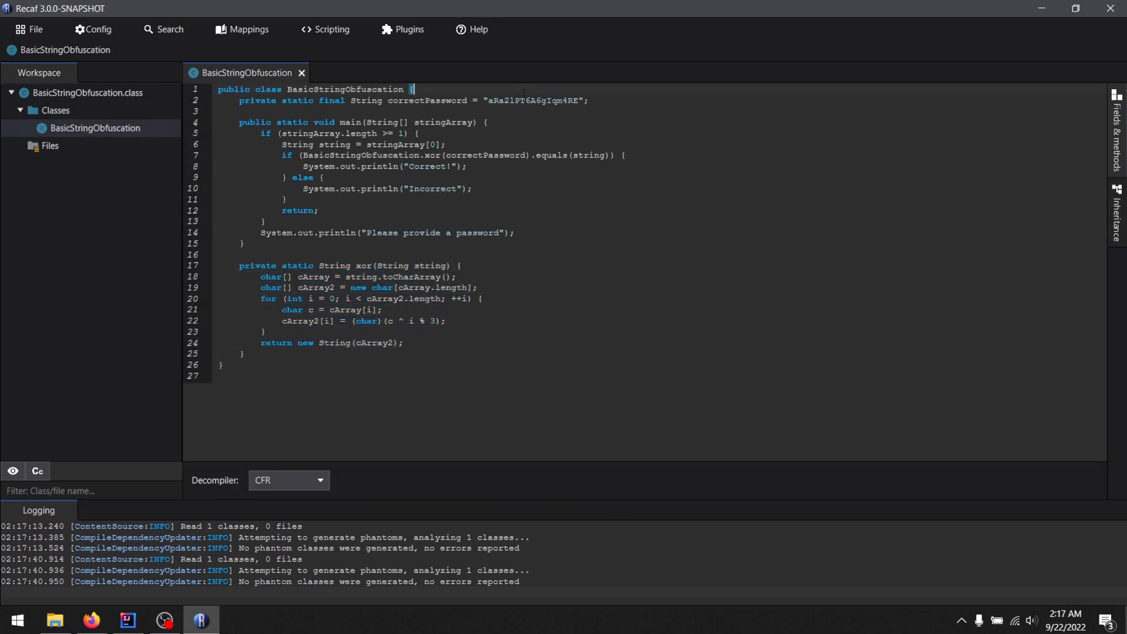
double_click(498, 155)
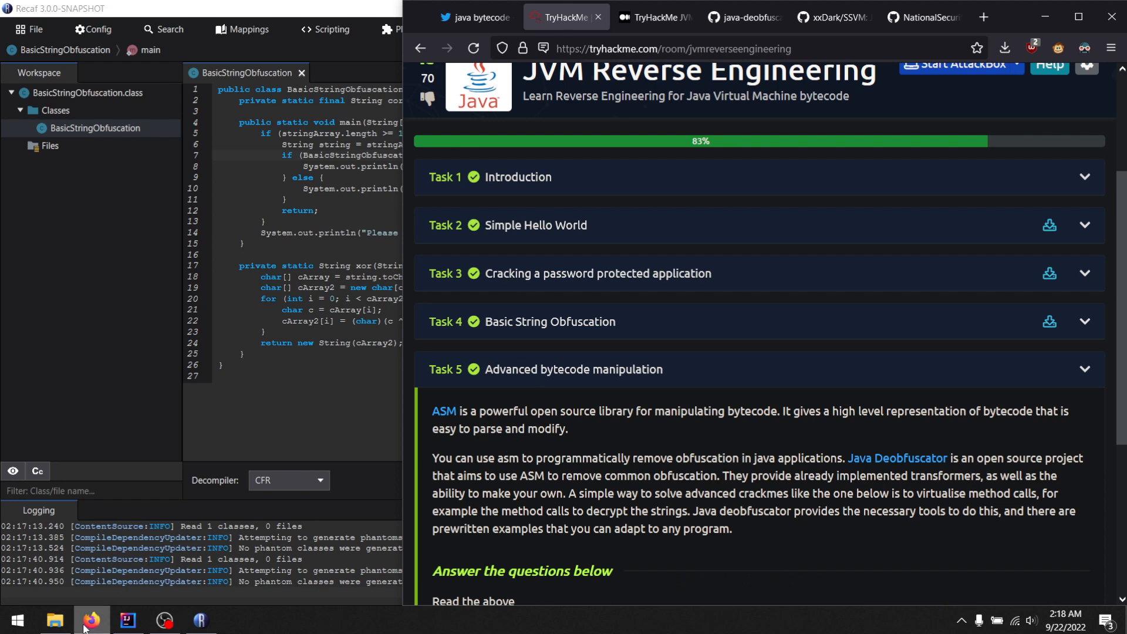
Step: Bring Firefox forward and switch to the TryHackMe room for the Advanced bytecode manipulation task
left_click(55, 620)
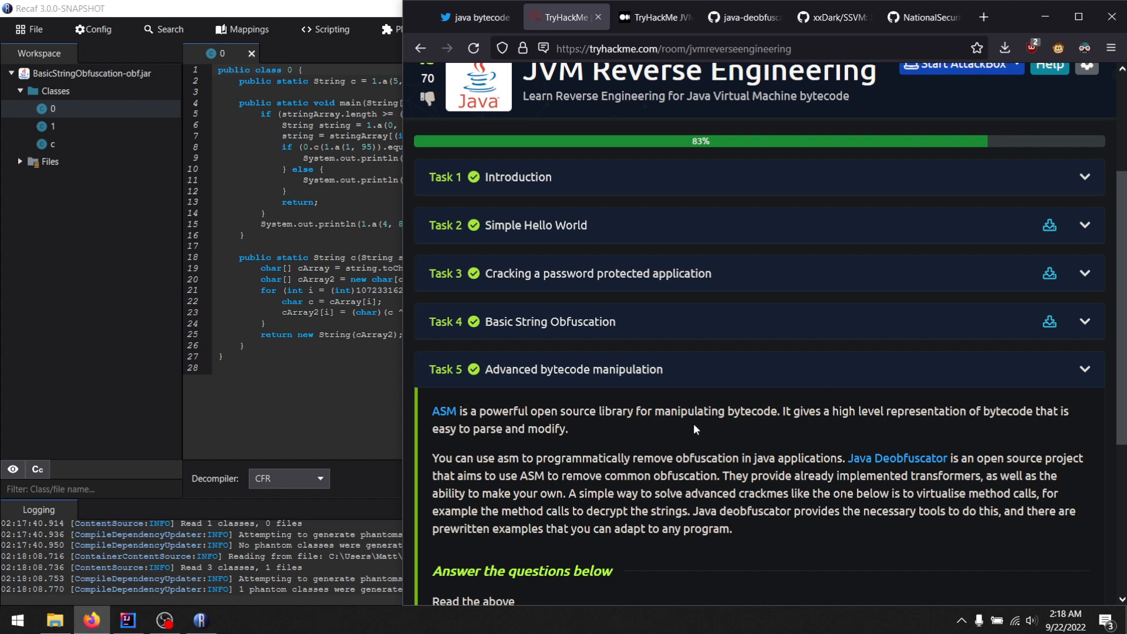
mouse_move(825, 472)
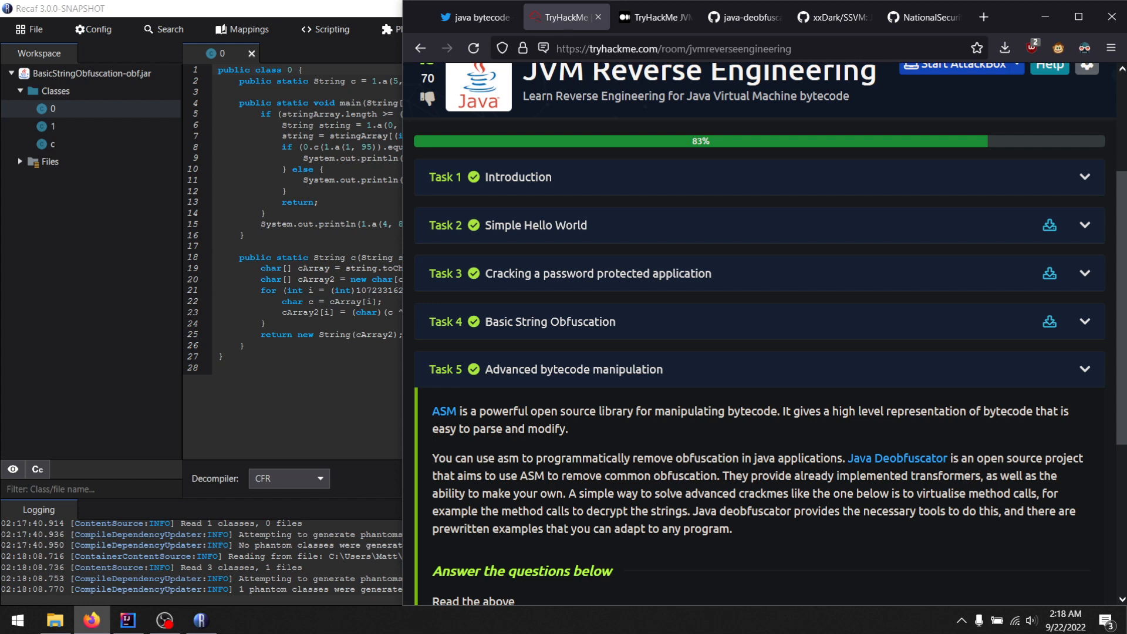
left_click(744, 17)
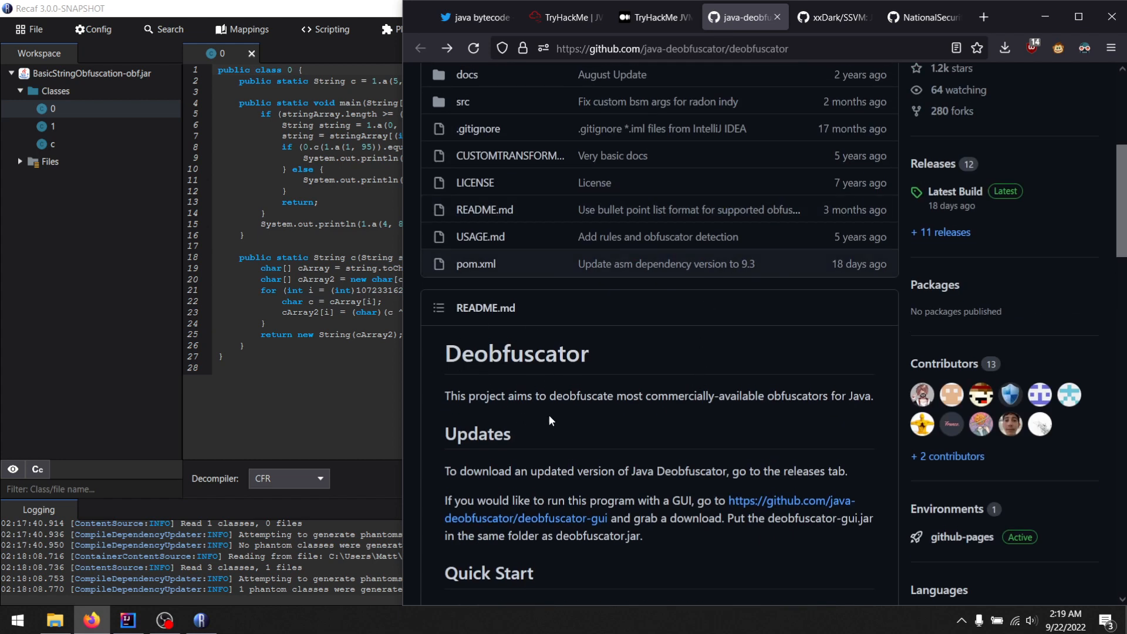
scroll("up", 3)
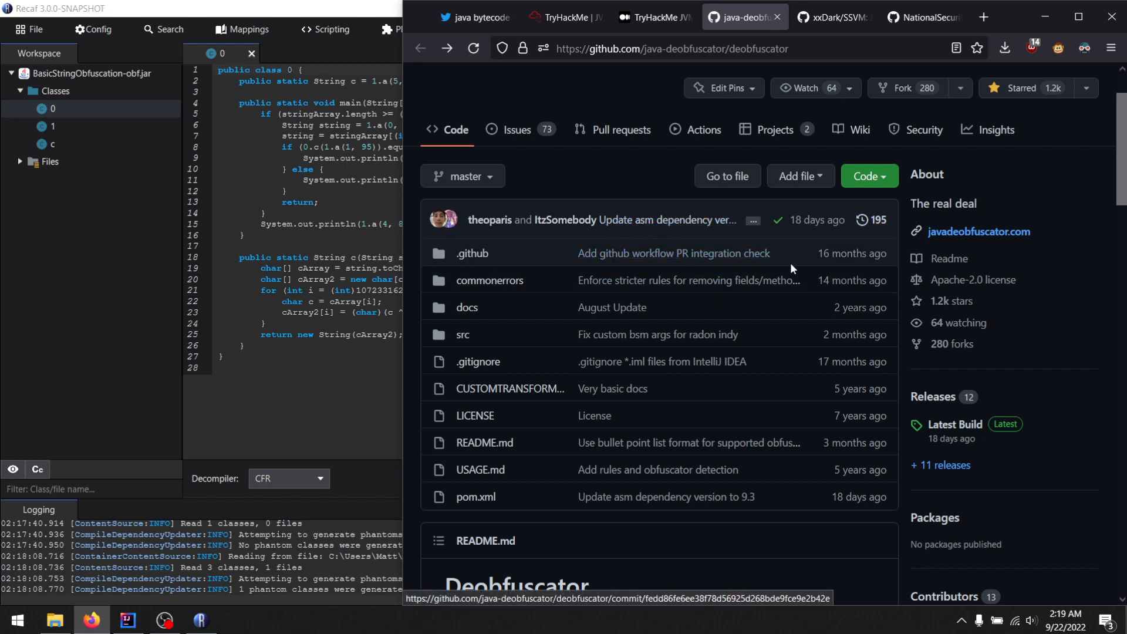
scroll("down", 3)
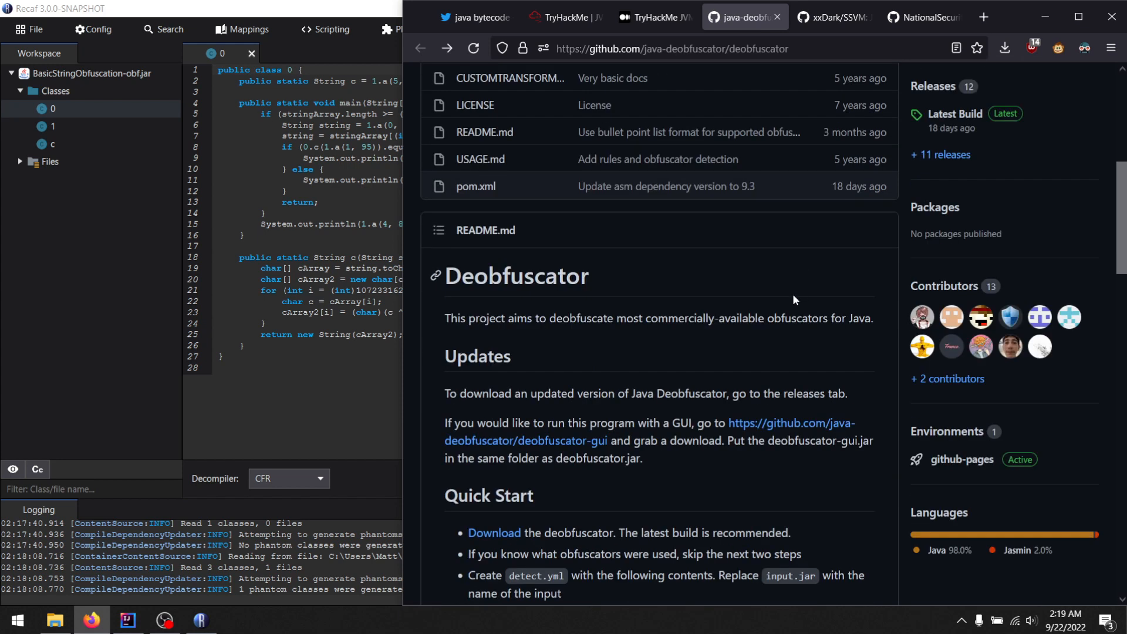
scroll("down", 3)
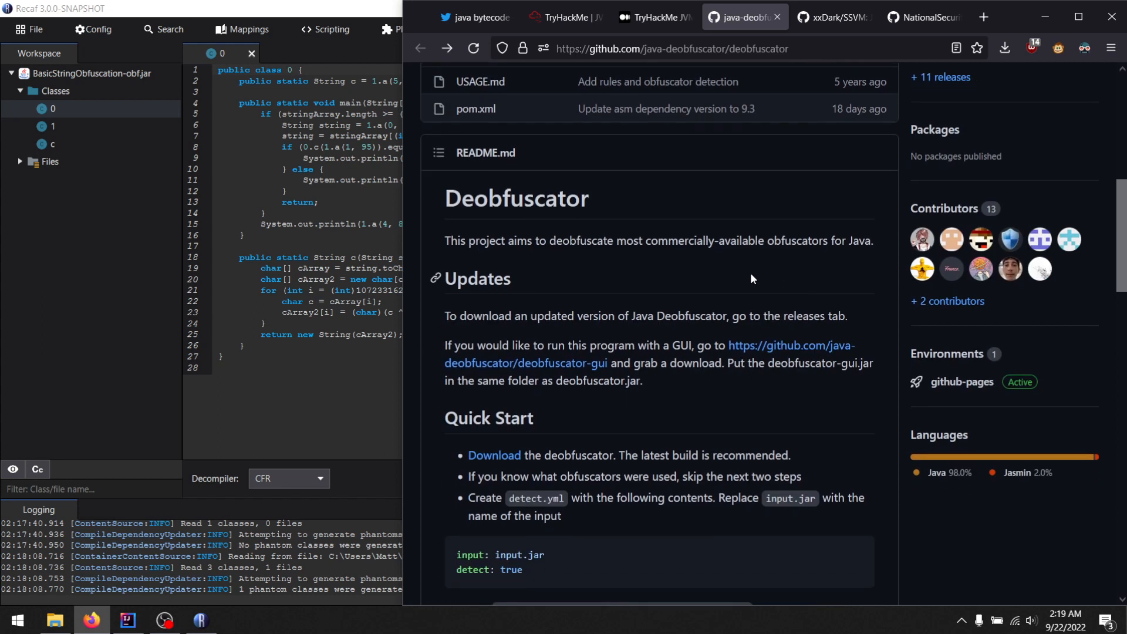
mouse_move(737, 274)
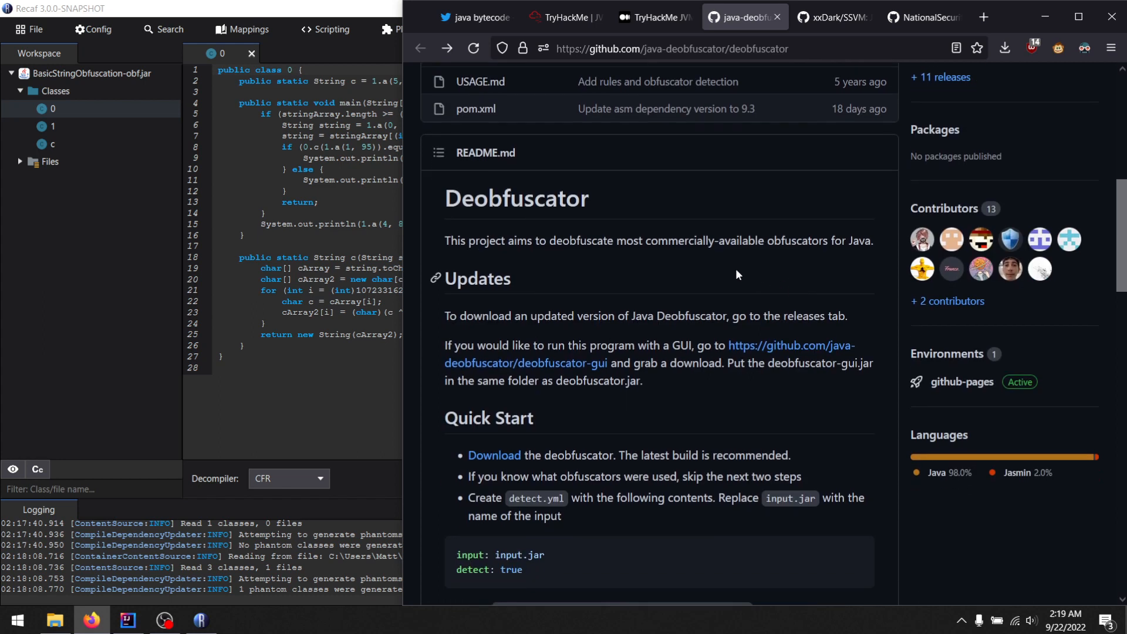
Step: Return to the JVM Reverse Engineering room and move down to the later obfuscation tasks
left_click(565, 17)
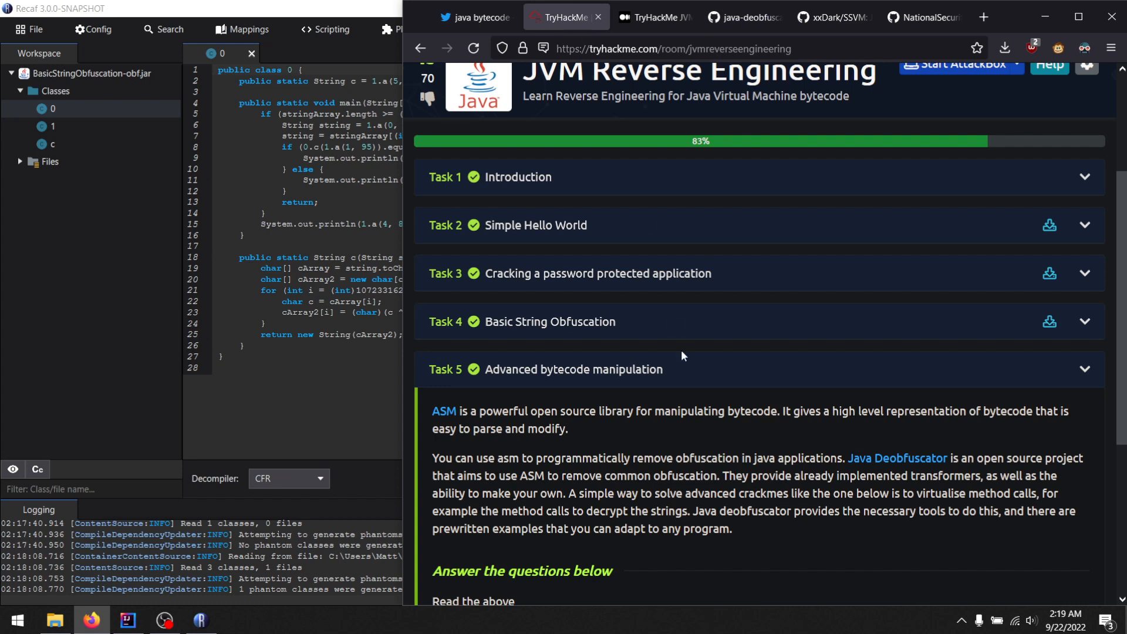
scroll("down", 3)
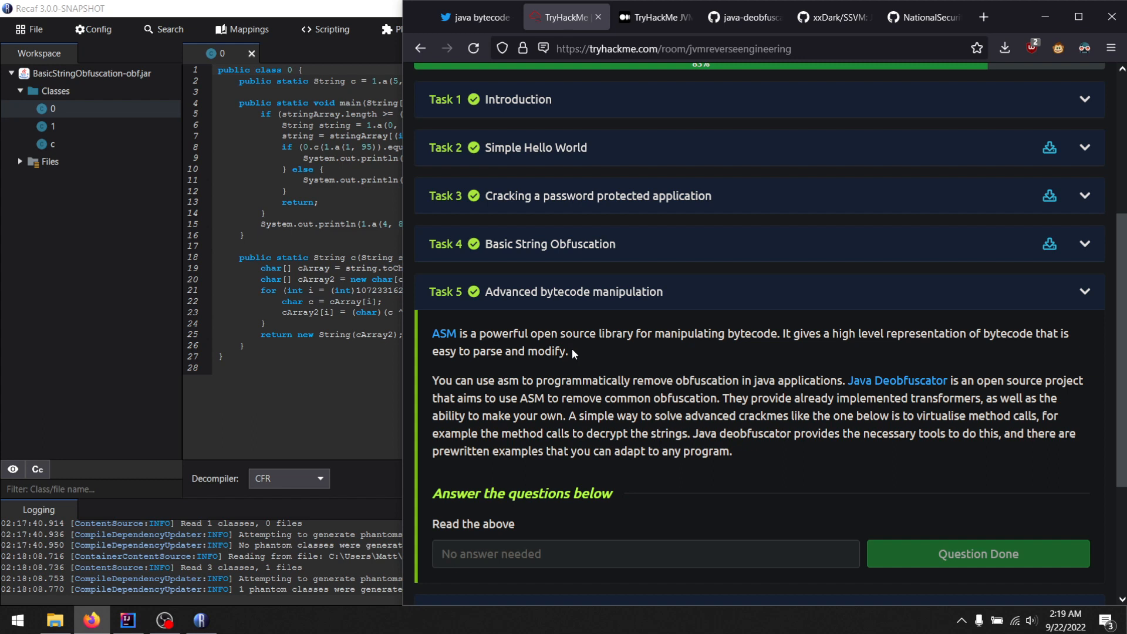
mouse_move(574, 353)
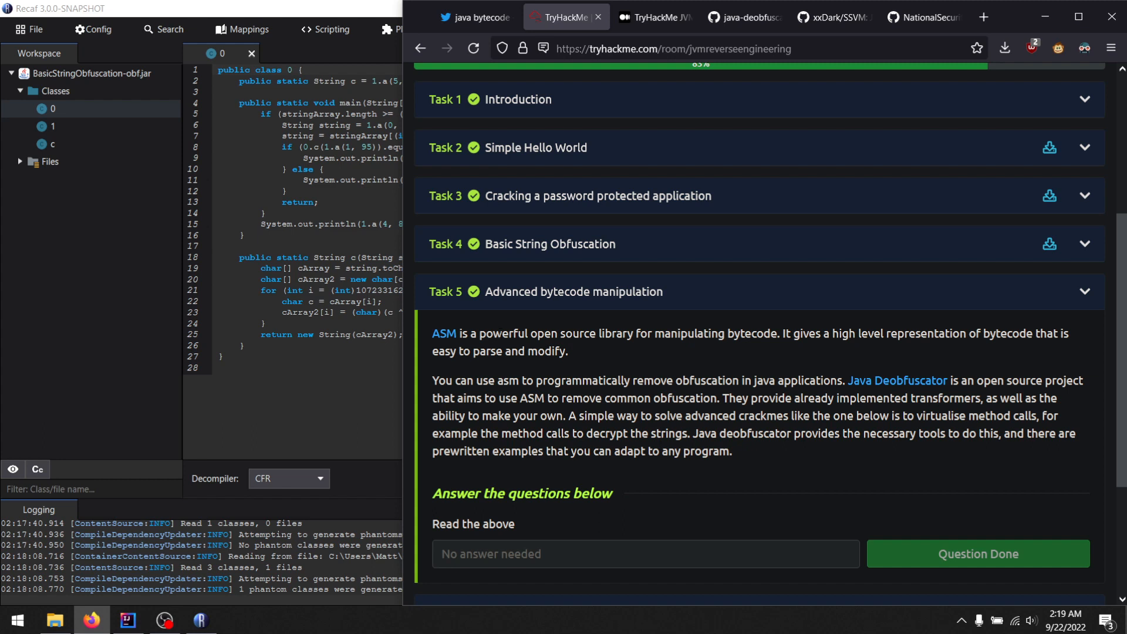
mouse_move(560, 293)
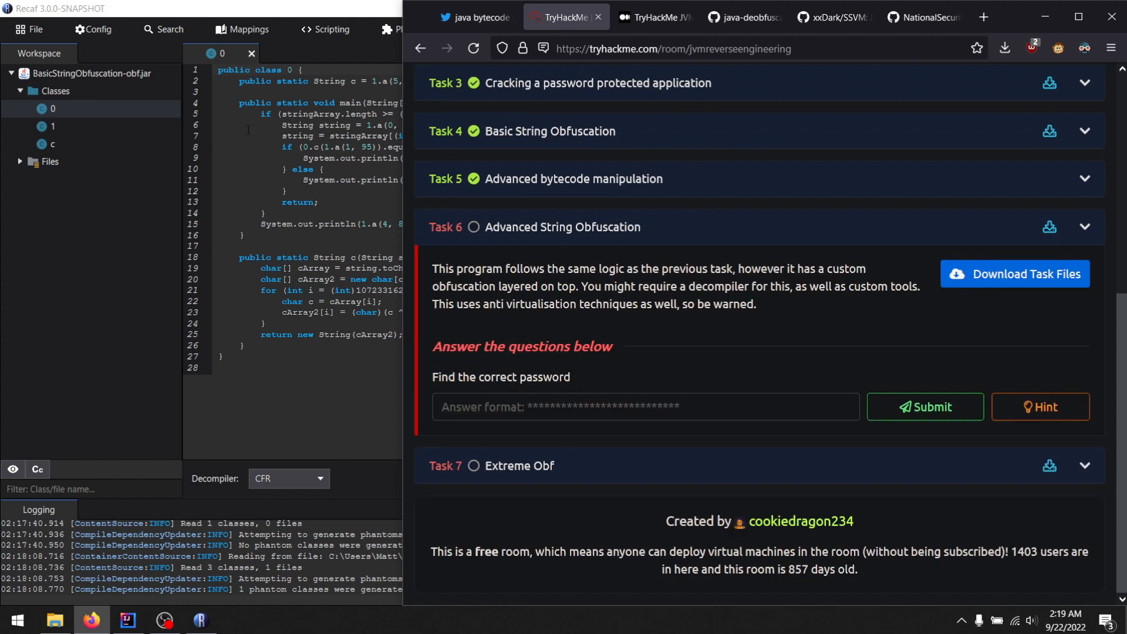
mouse_move(513, 502)
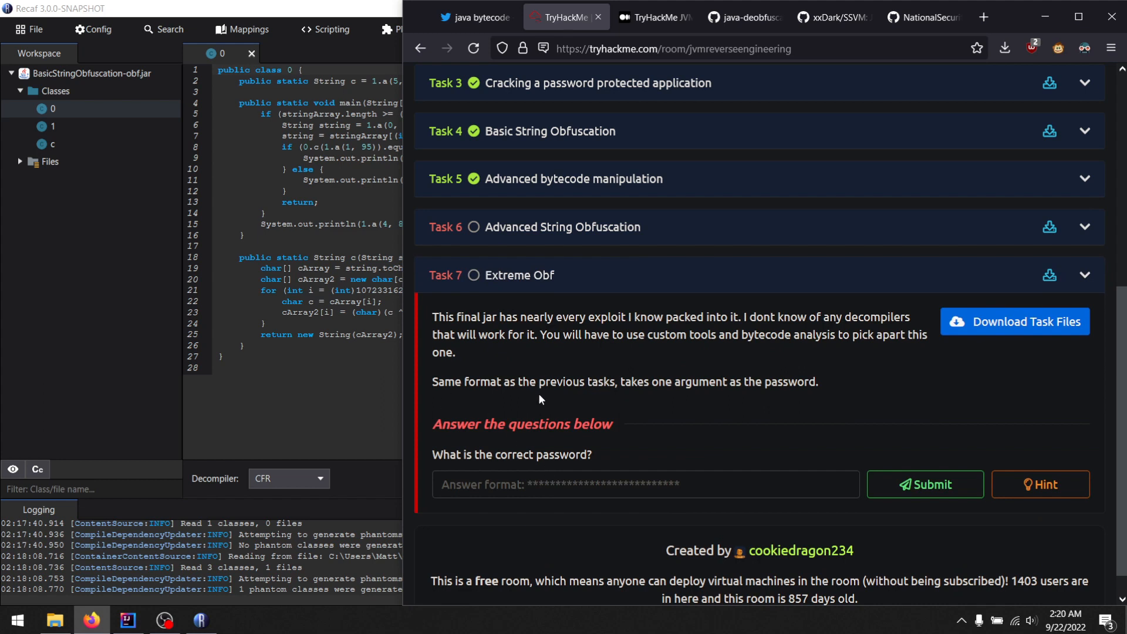
mouse_move(579, 293)
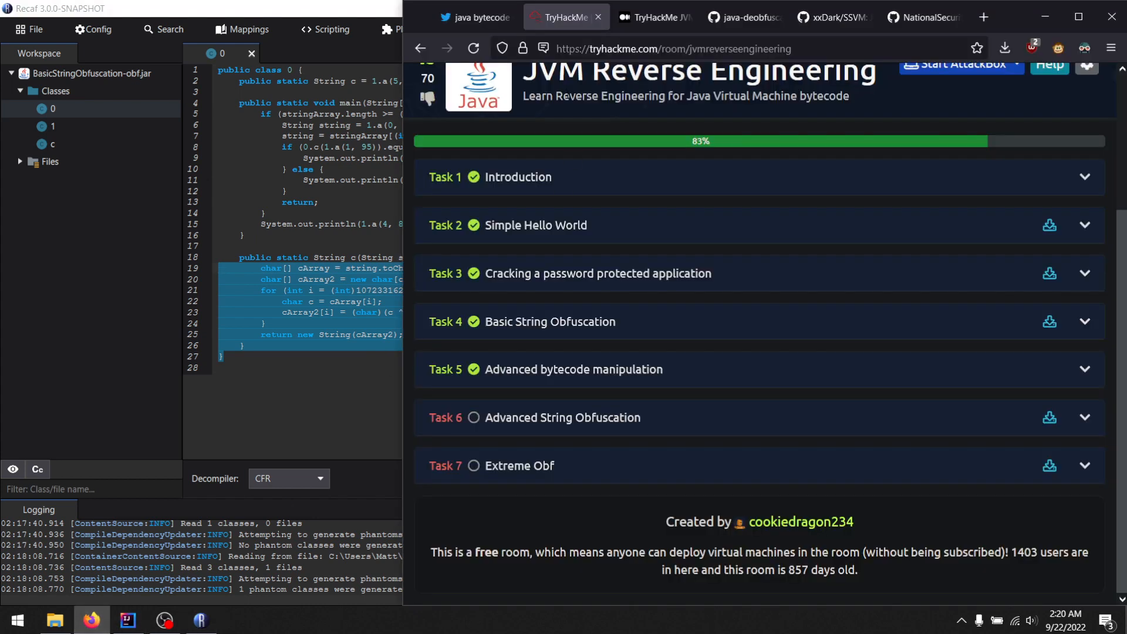
Step: Bring up the Medium walkthrough and move toward its Task 3 password-cracking section
left_click(475, 16)
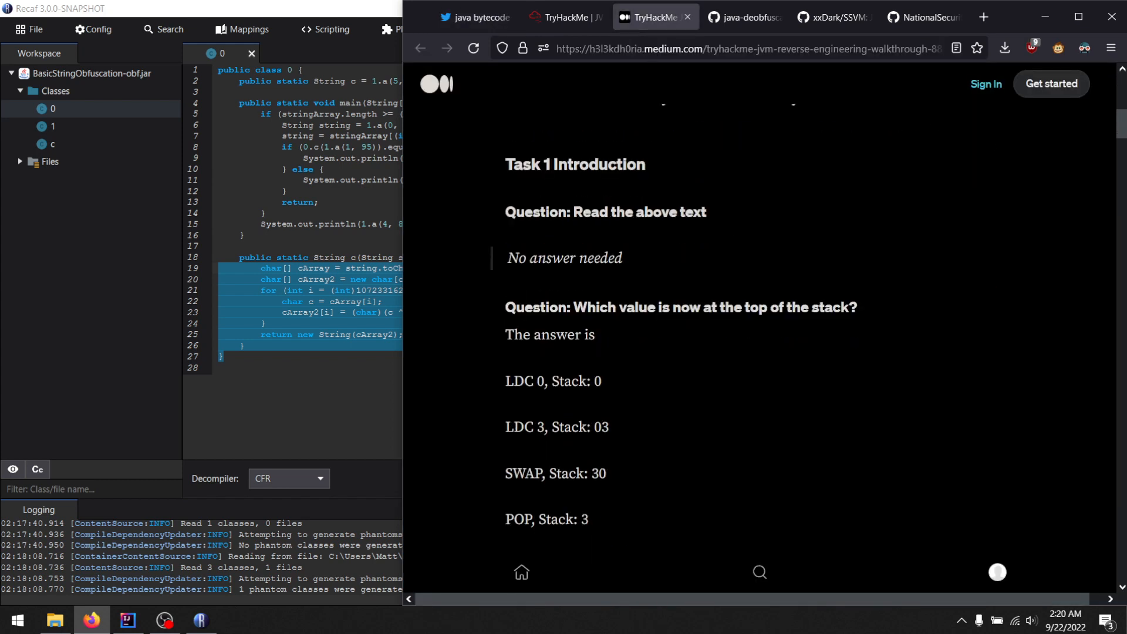
scroll("down", 3)
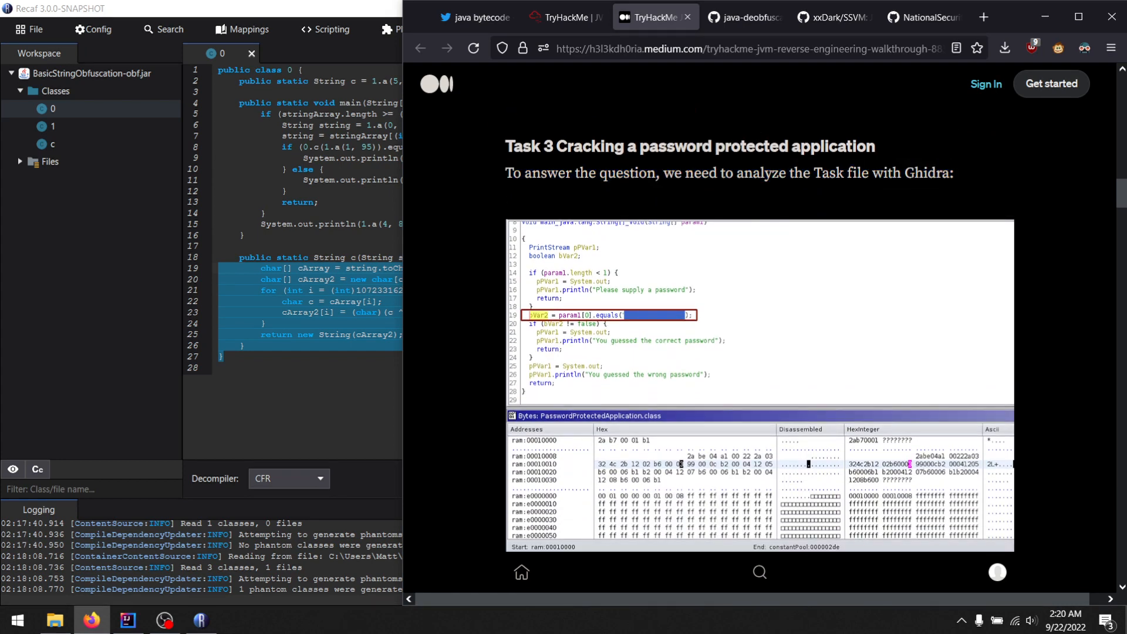
mouse_move(924, 17)
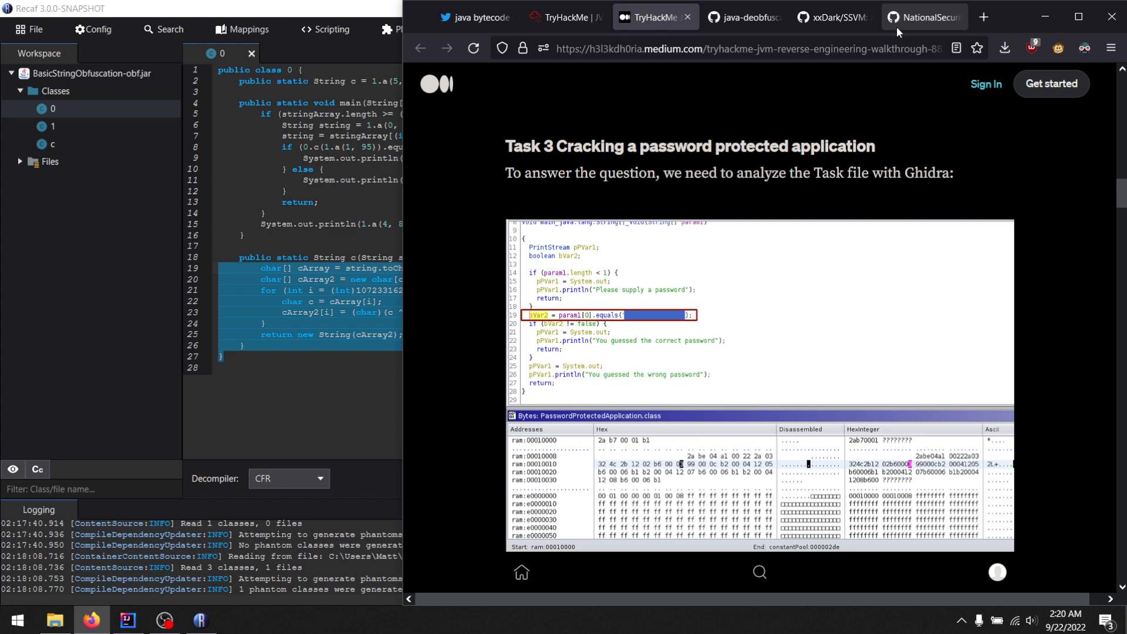
Step: Switch to the NationalSecurityAgency/ghidra repository README on GitHub
left_click(924, 17)
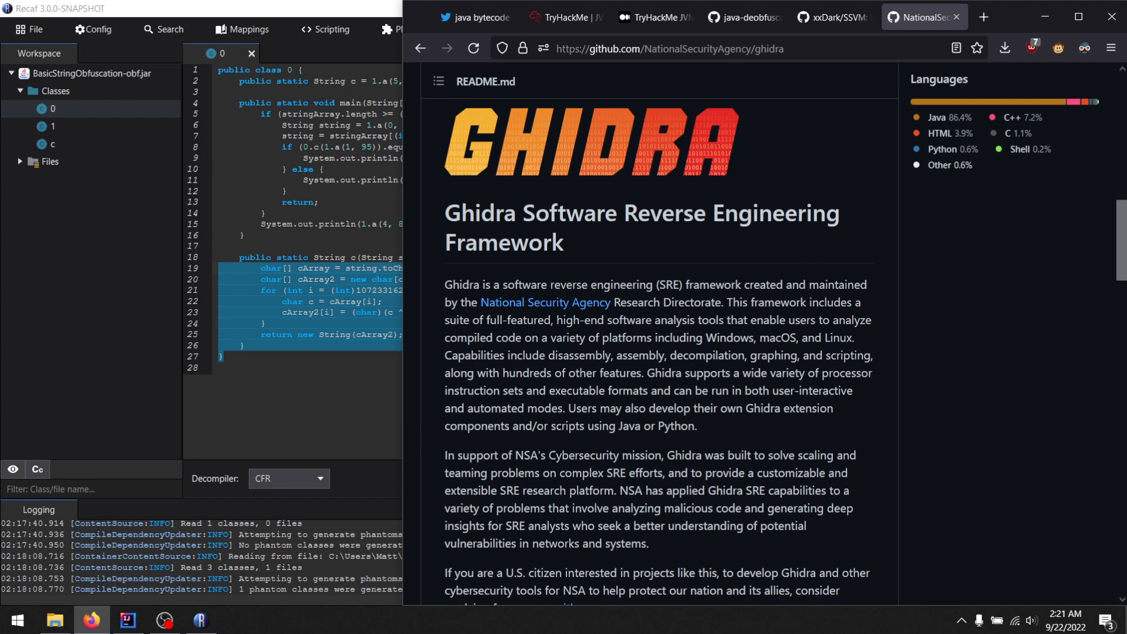
mouse_move(655, 16)
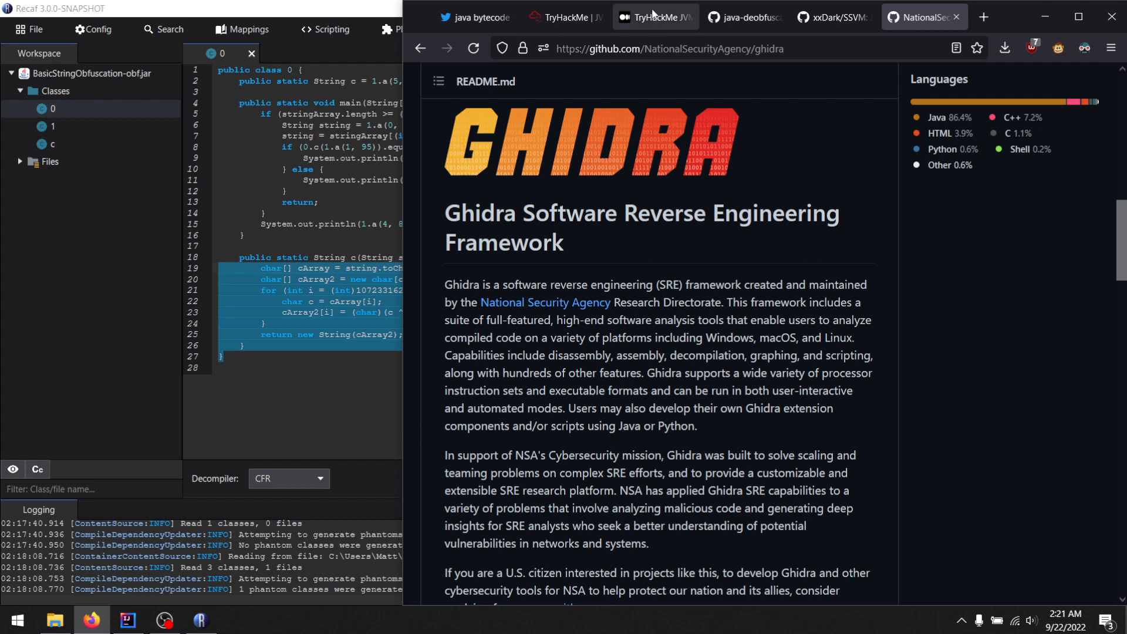
Step: Return to the Medium walkthrough and read down through Task 6's reflection-based password recovery
left_click(653, 16)
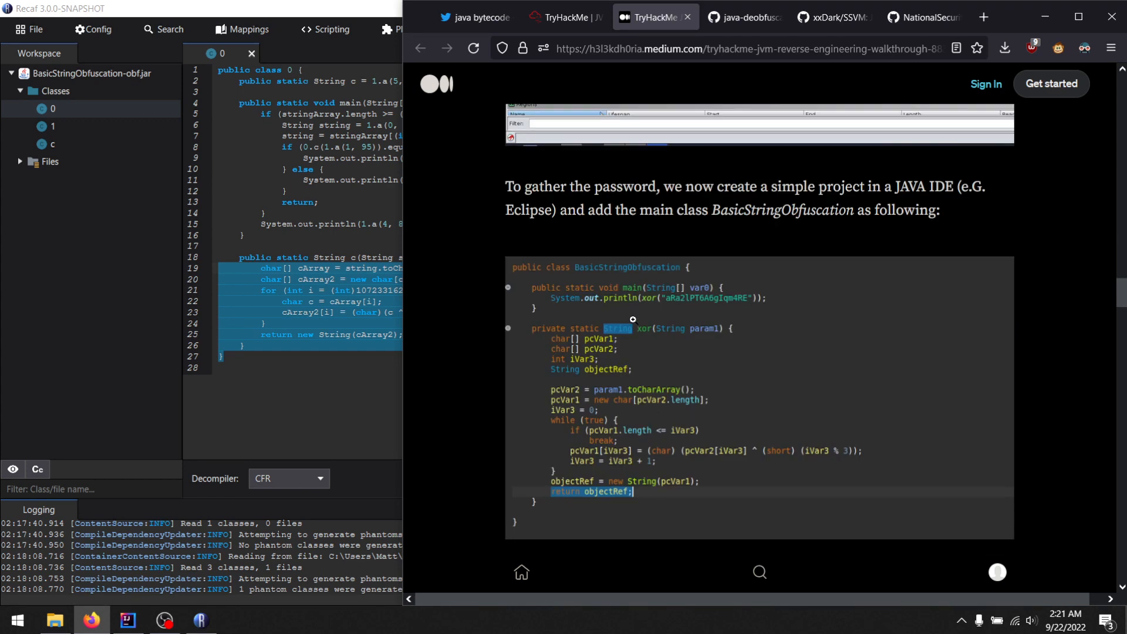
mouse_move(641, 332)
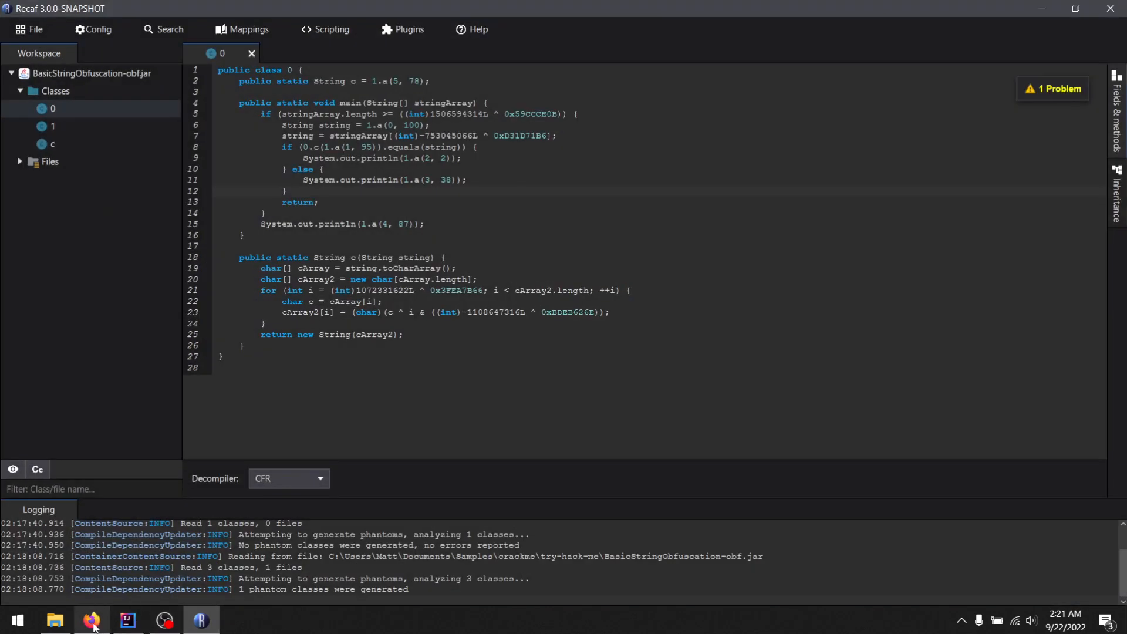
left_click(90, 619)
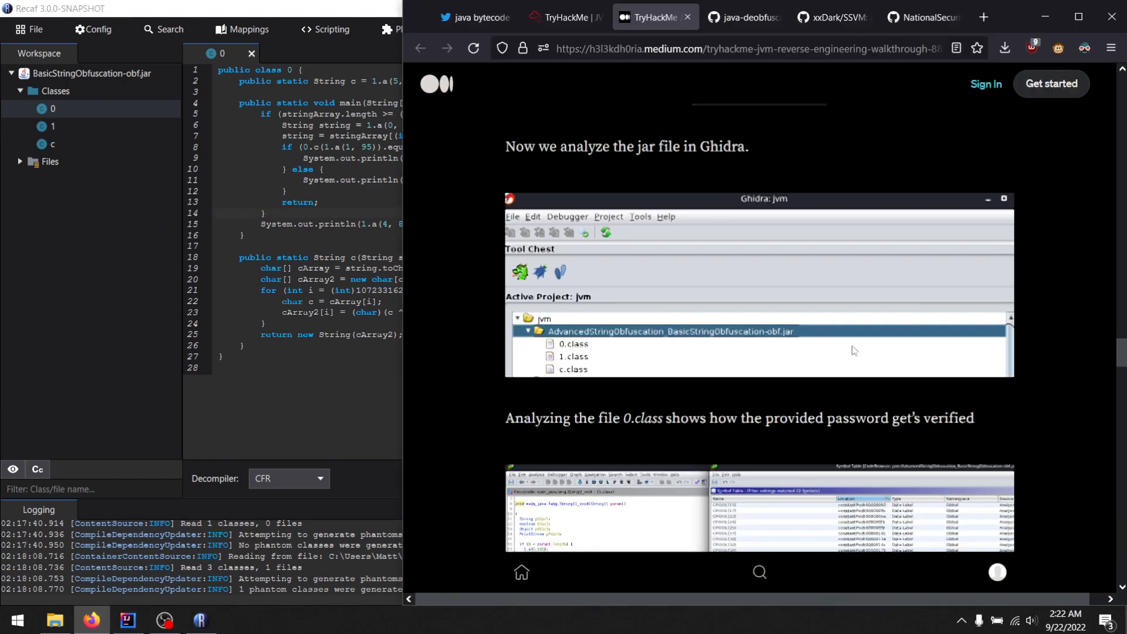
scroll("down", 3)
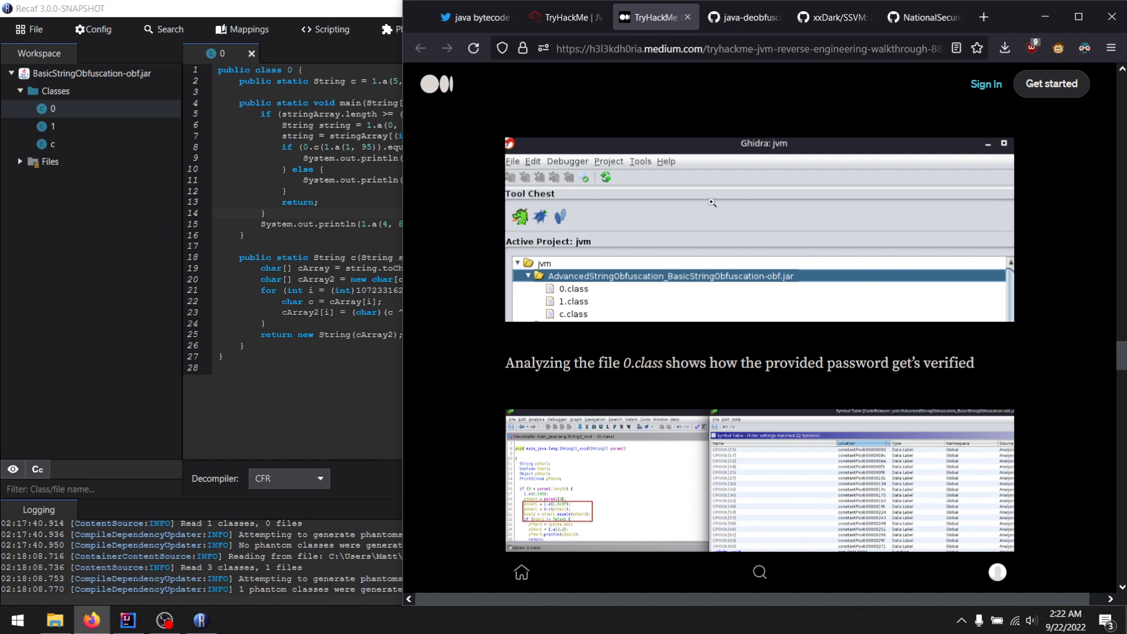
scroll("down", 3)
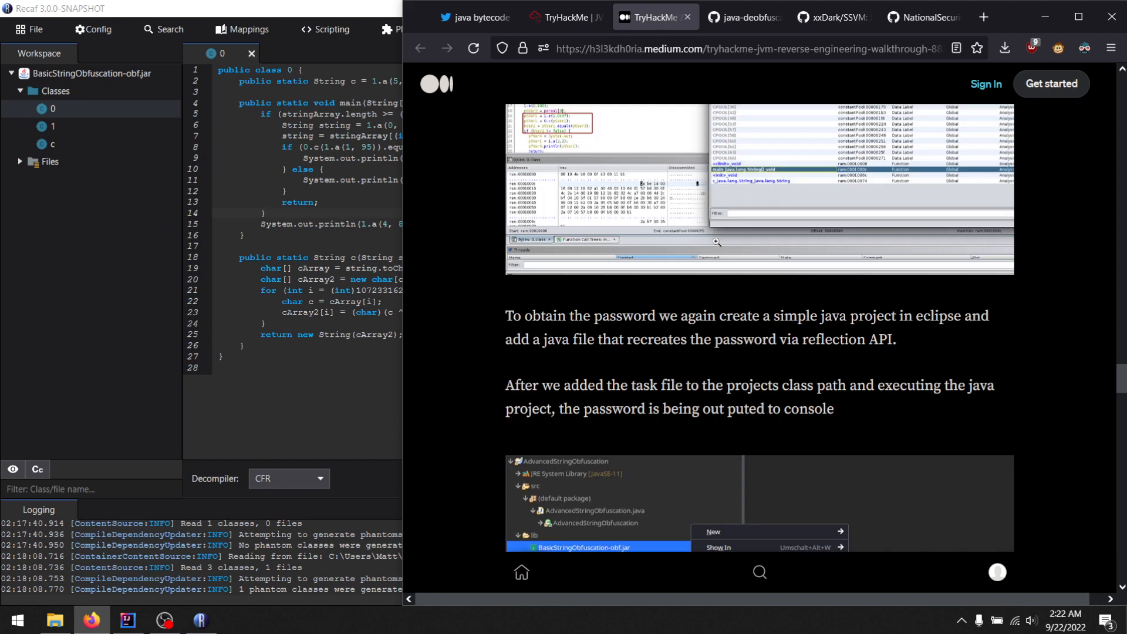
scroll("down", 3)
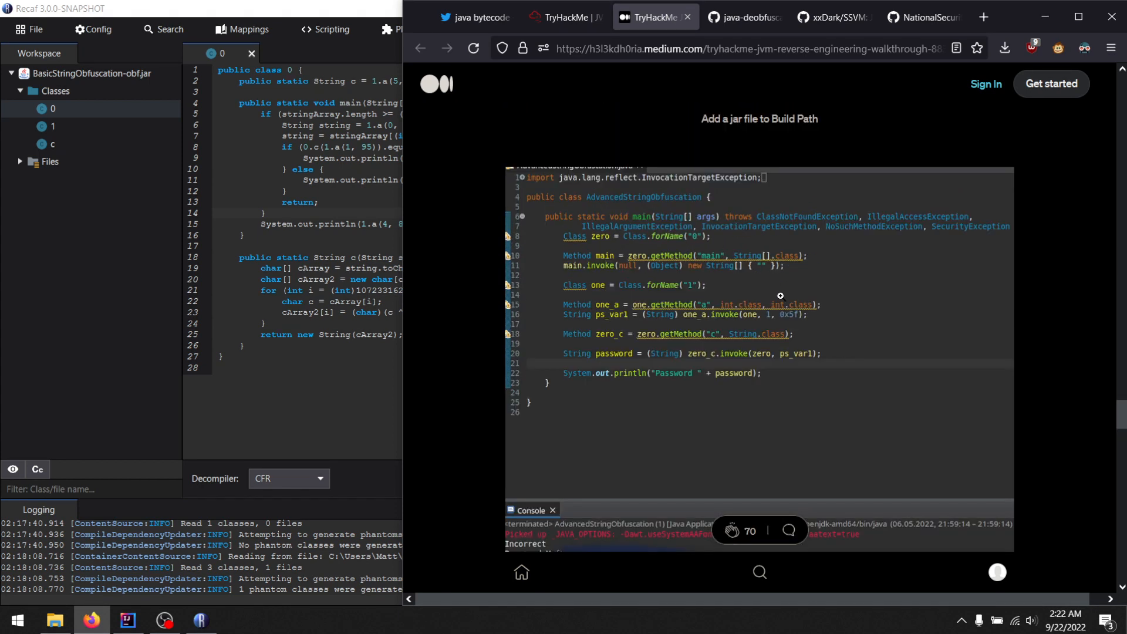
mouse_move(796, 299)
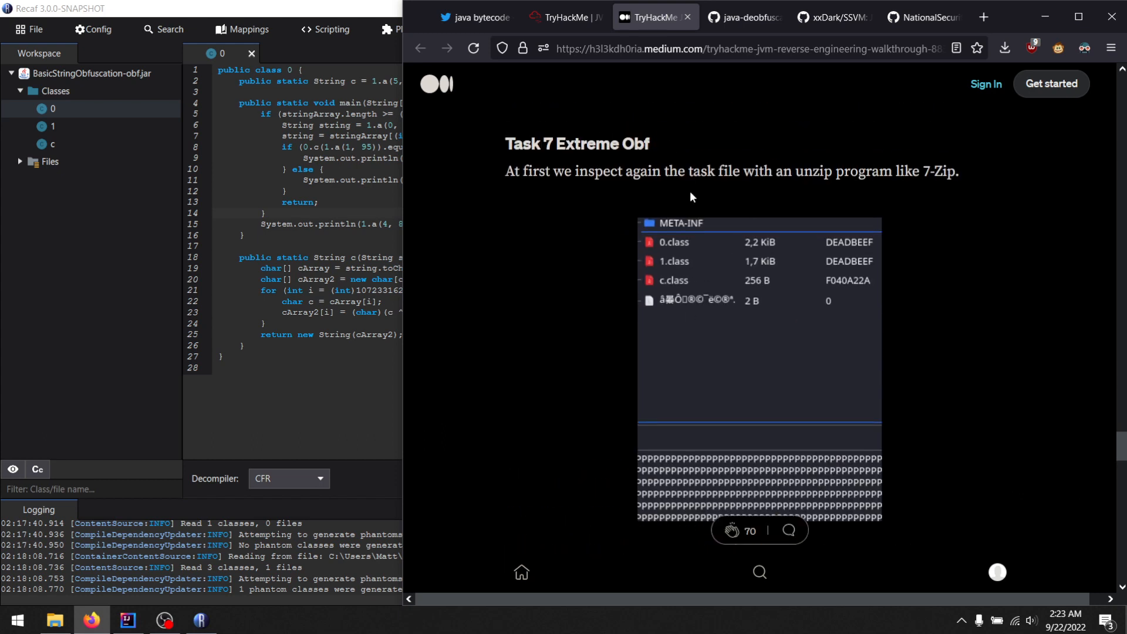
mouse_move(789, 281)
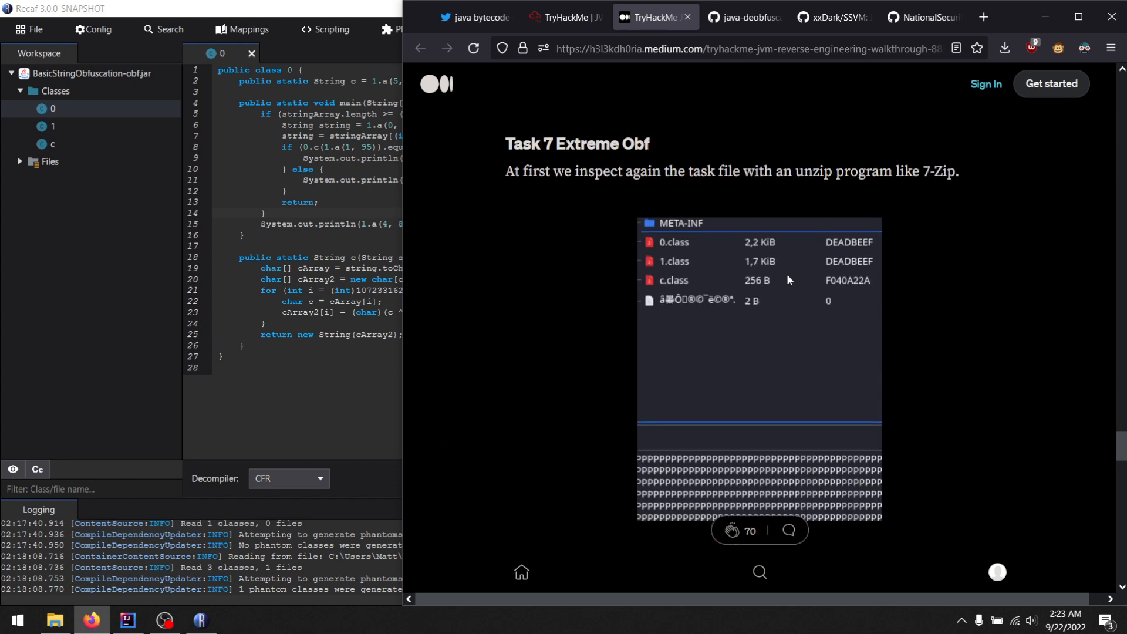
Step: Read down through the Task 7 Extreme Obf reflection code that prints the recovered password
scroll("down", 3)
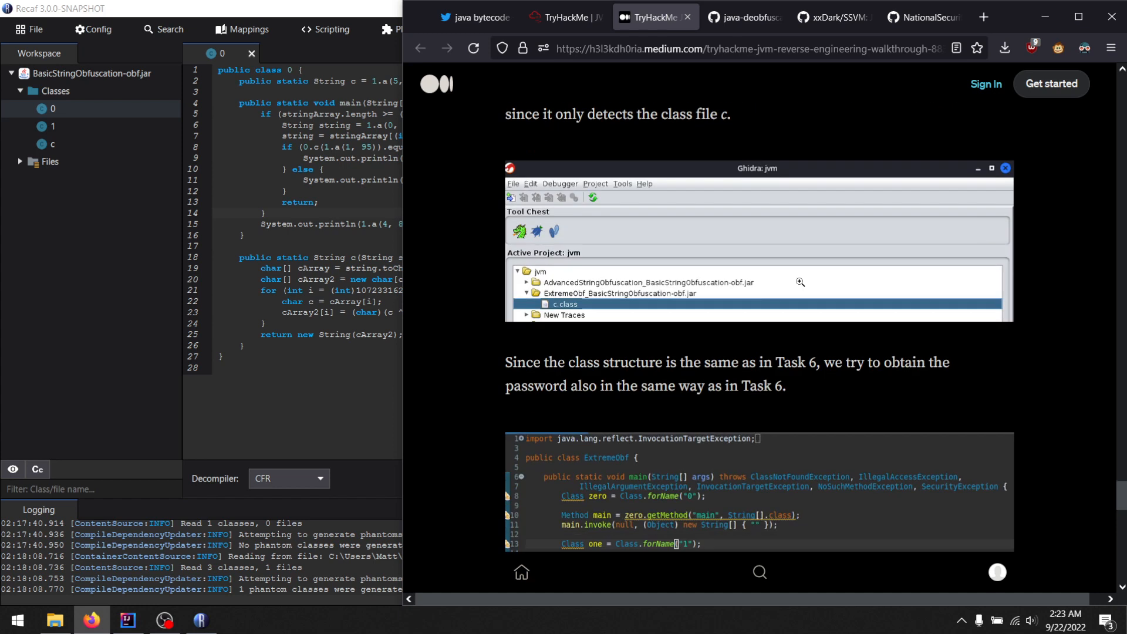
scroll("down", 3)
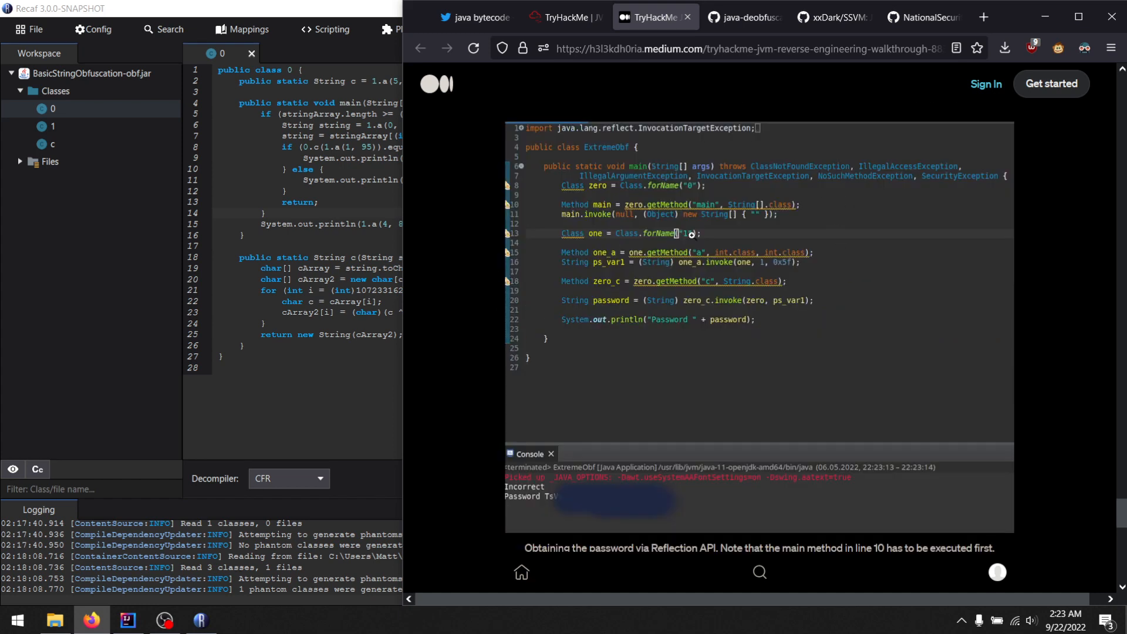
mouse_move(468, 249)
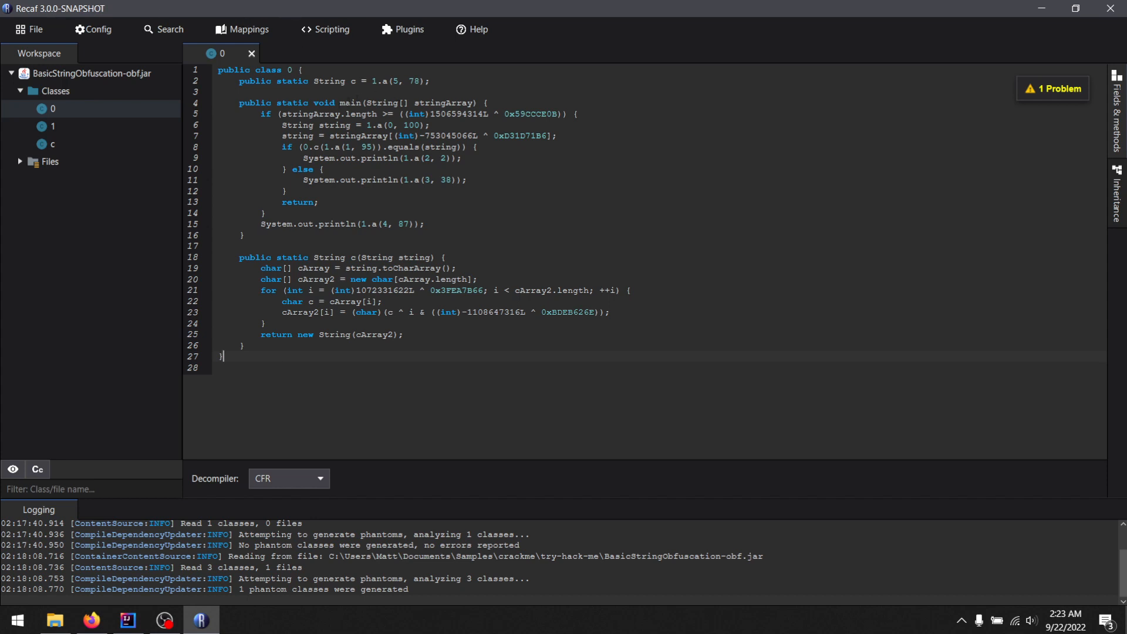
mouse_move(392, 126)
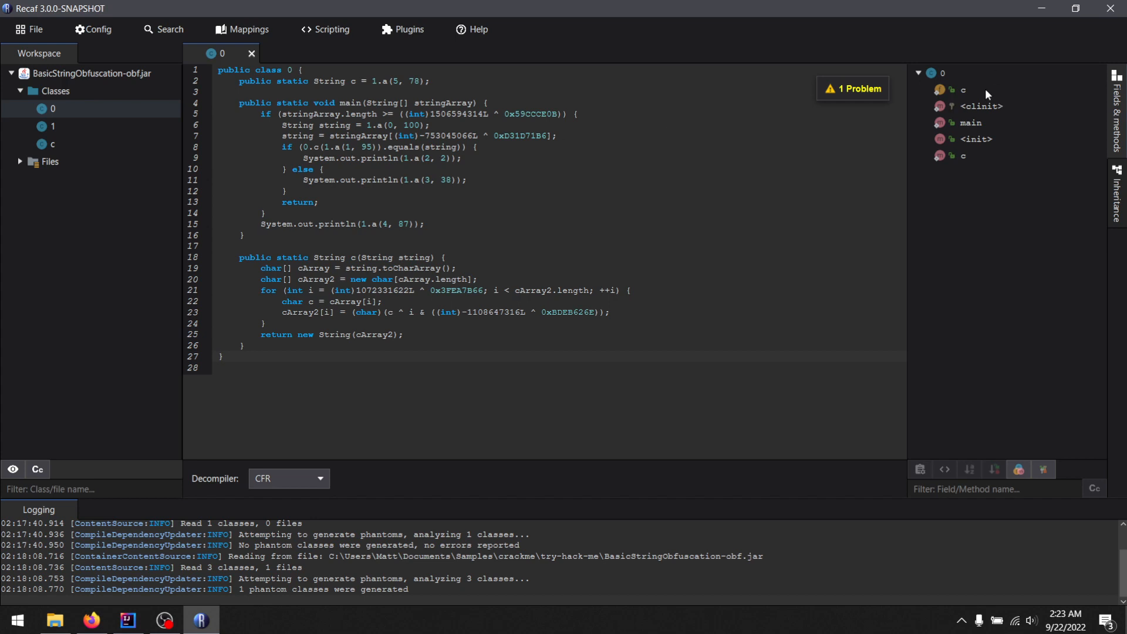
left_click(962, 155)
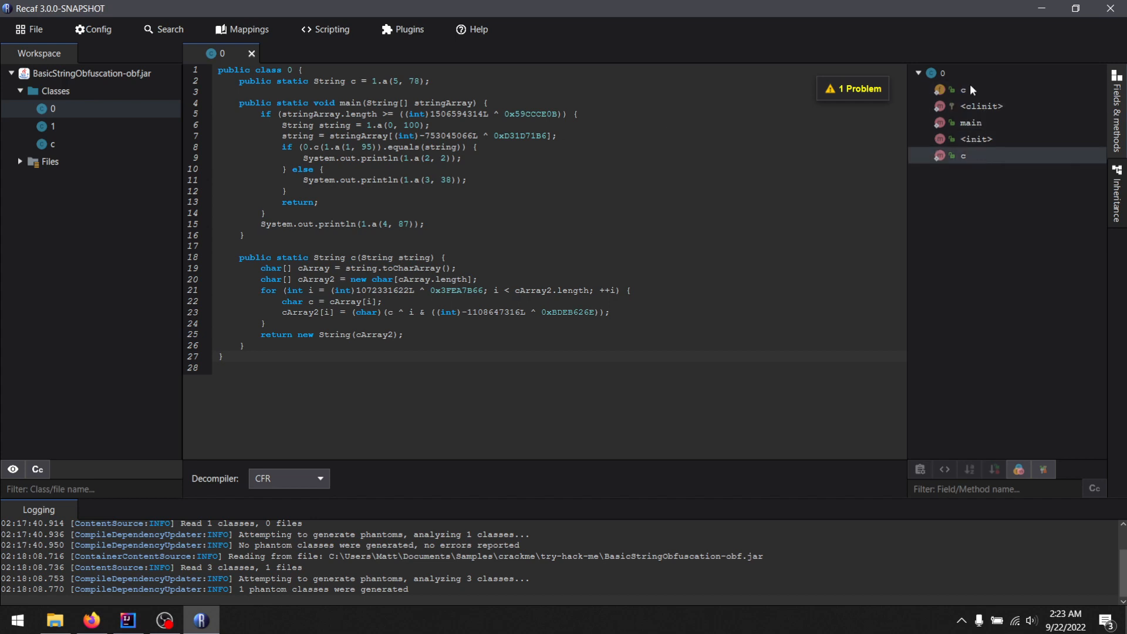
right_click(971, 123)
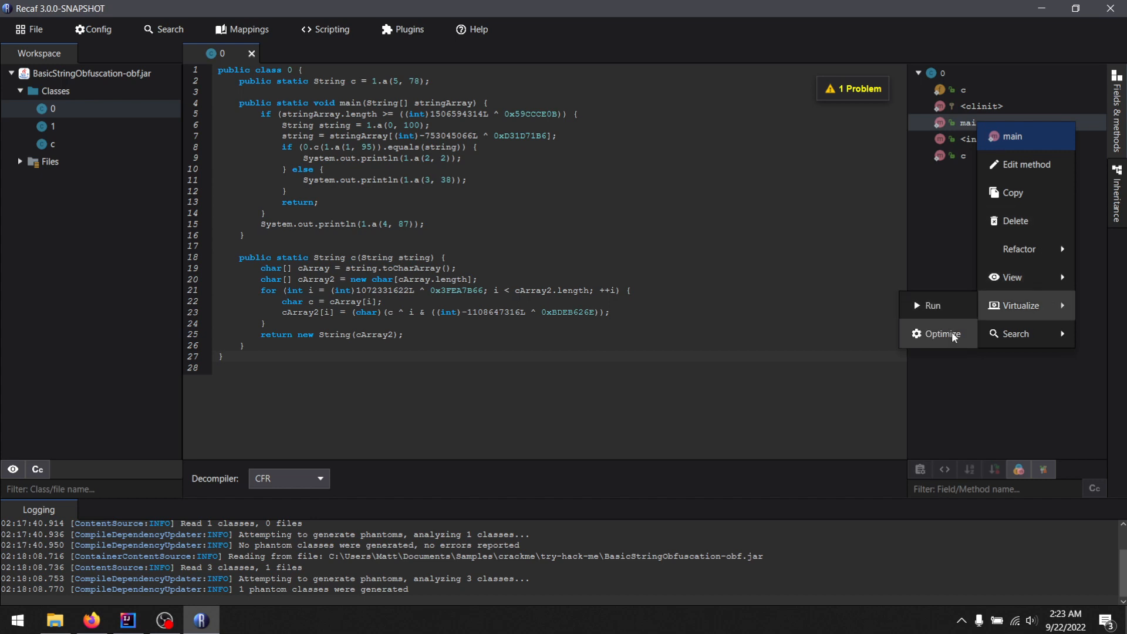
left_click(941, 334)
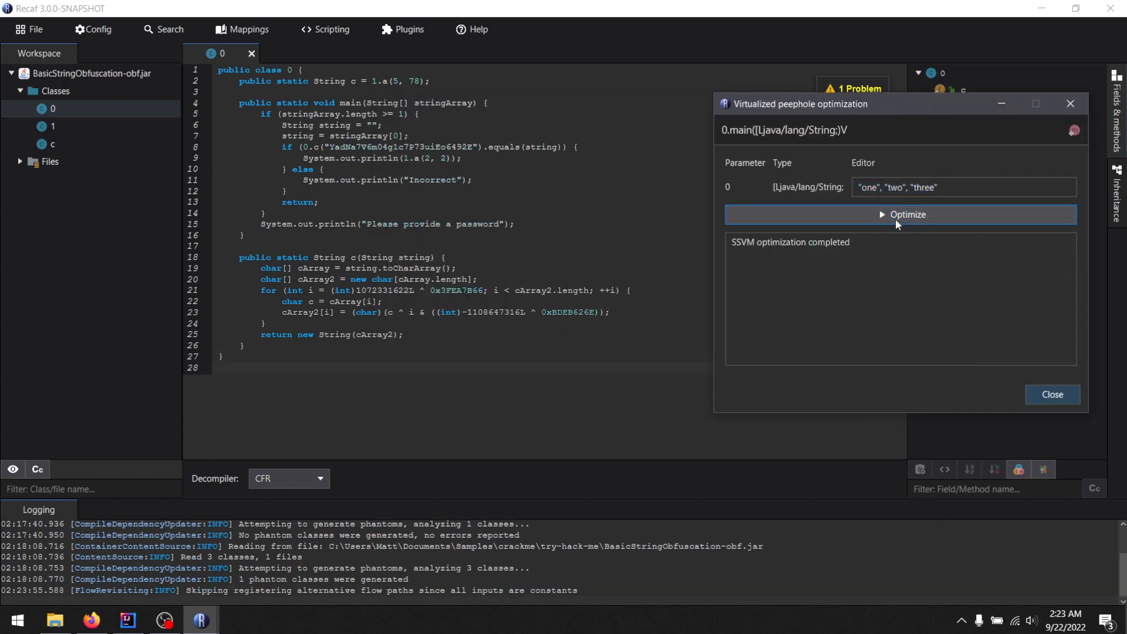
left_click(1052, 394)
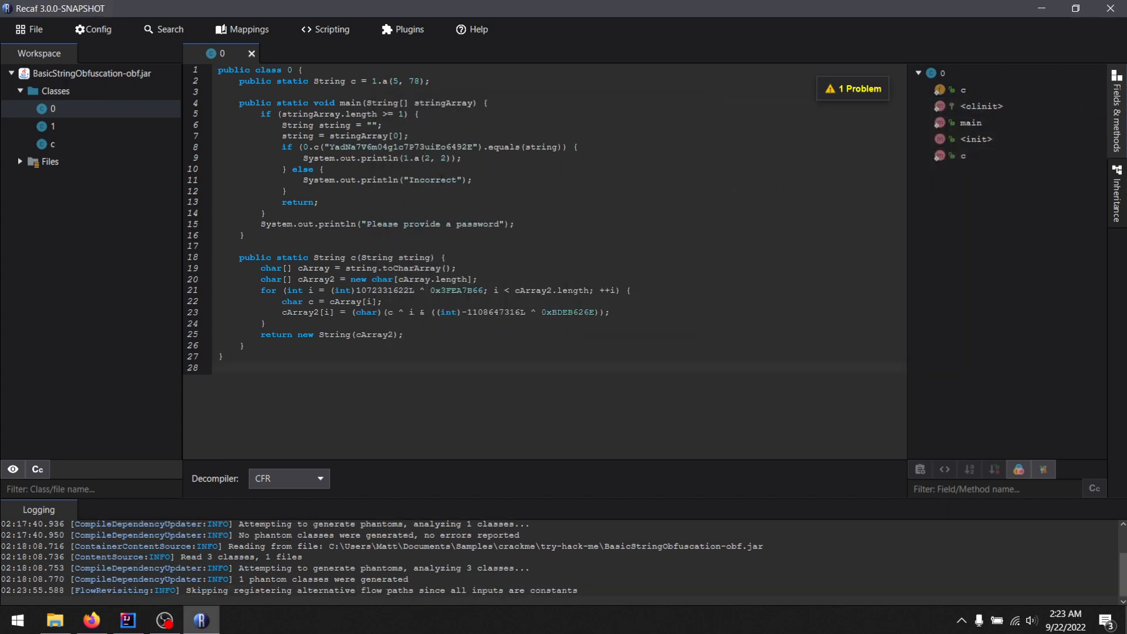
left_click_drag(369, 223, 495, 223)
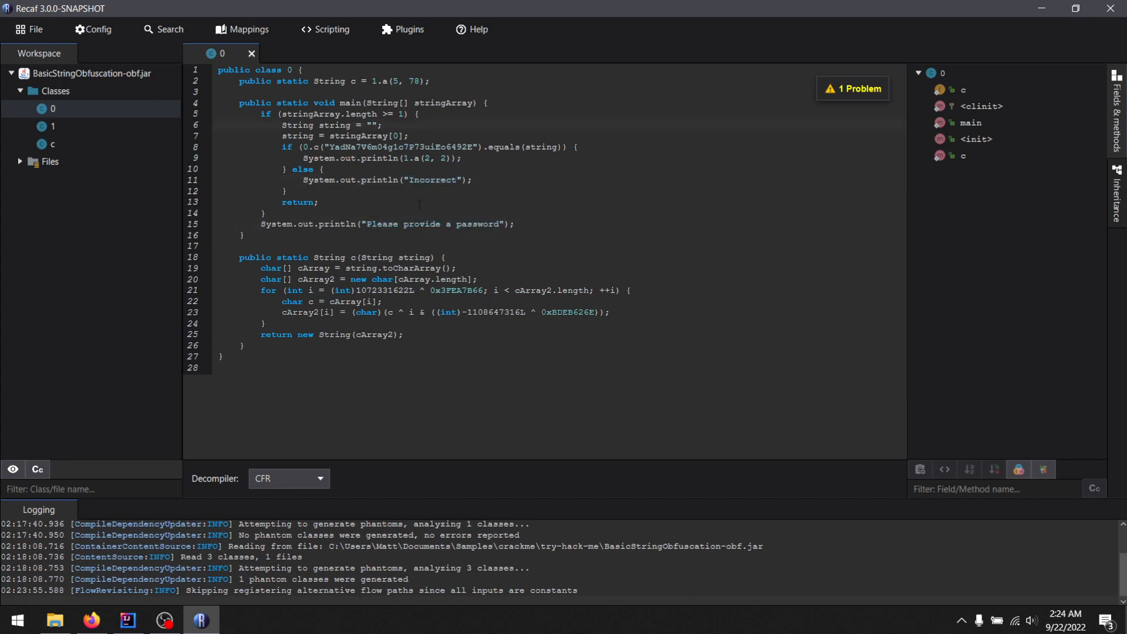
double_click(403, 146)
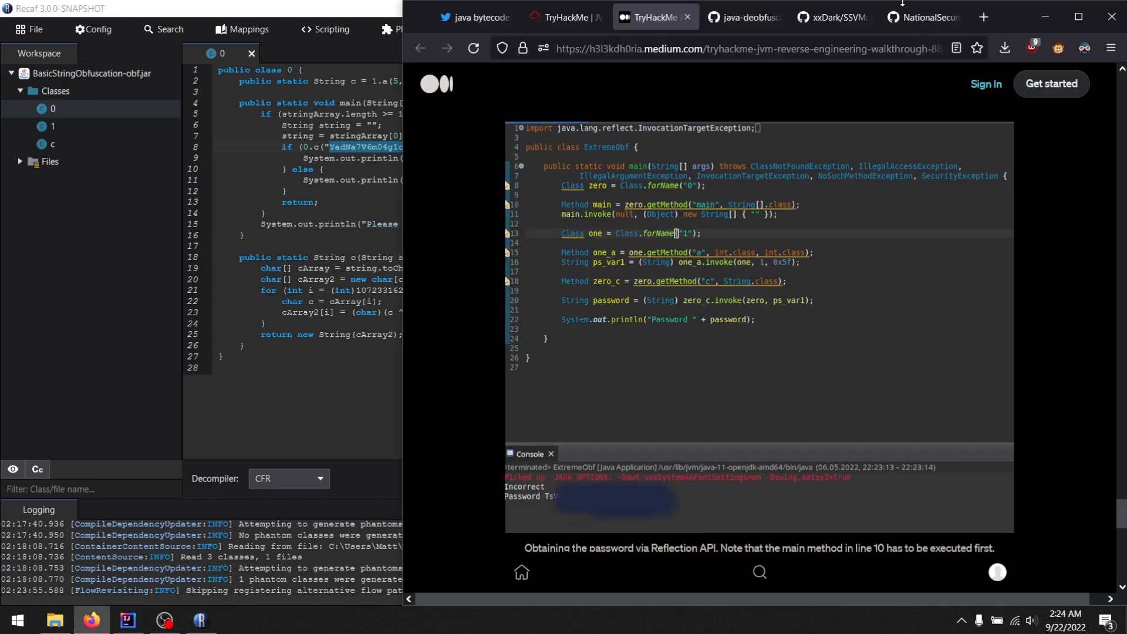
Step: Switch to the xxDark/SSVM repository README listing its capabilities
left_click(832, 17)
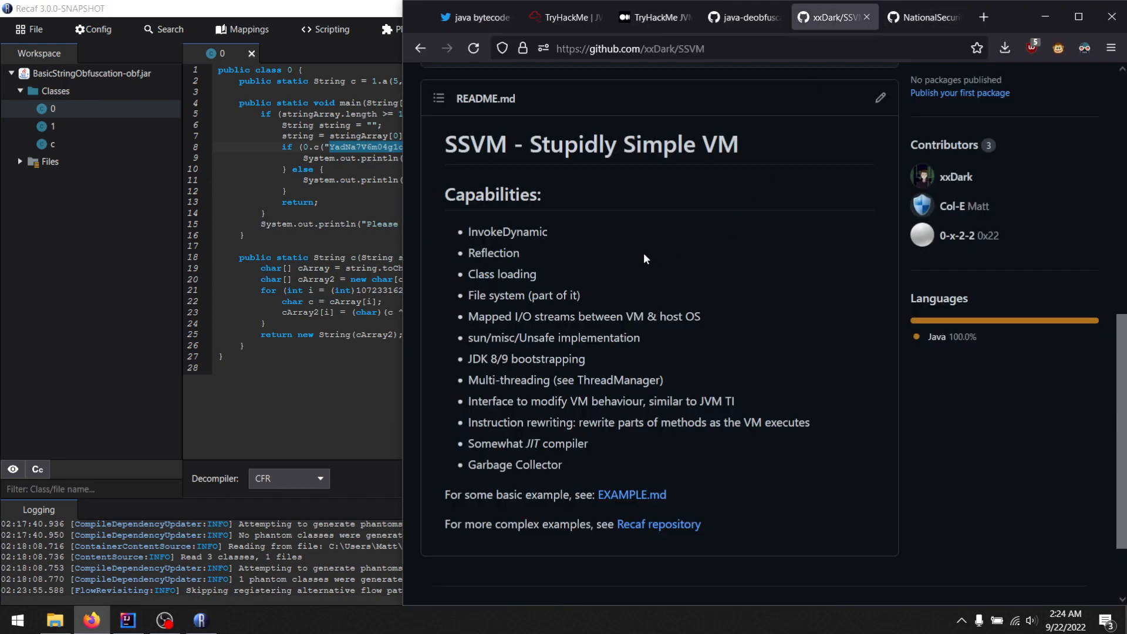
mouse_move(635, 267)
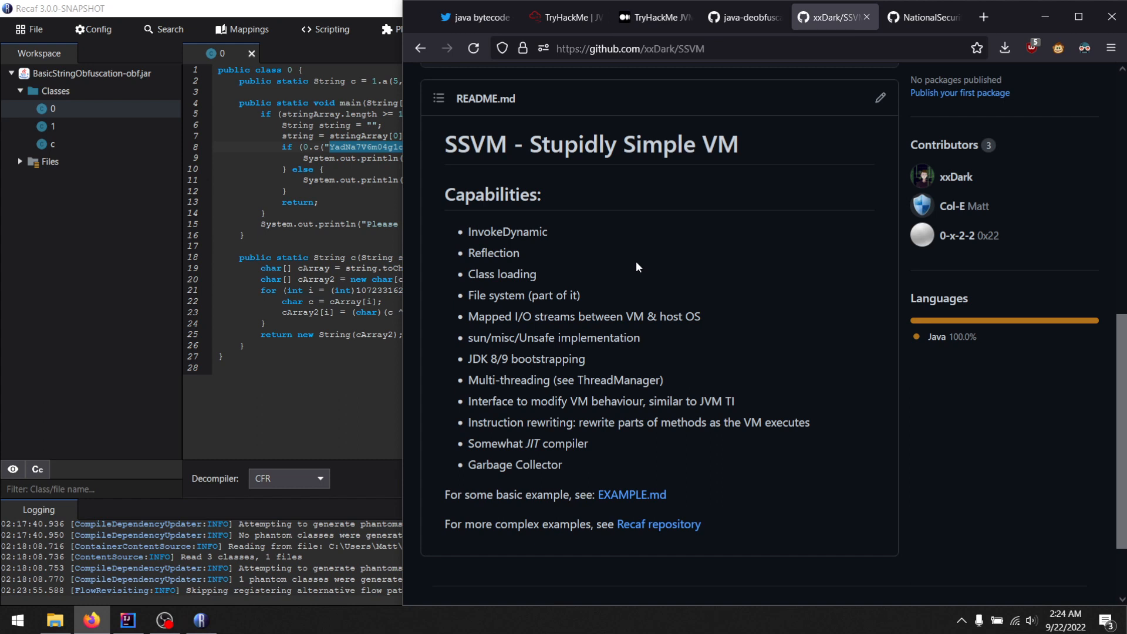
mouse_move(544, 308)
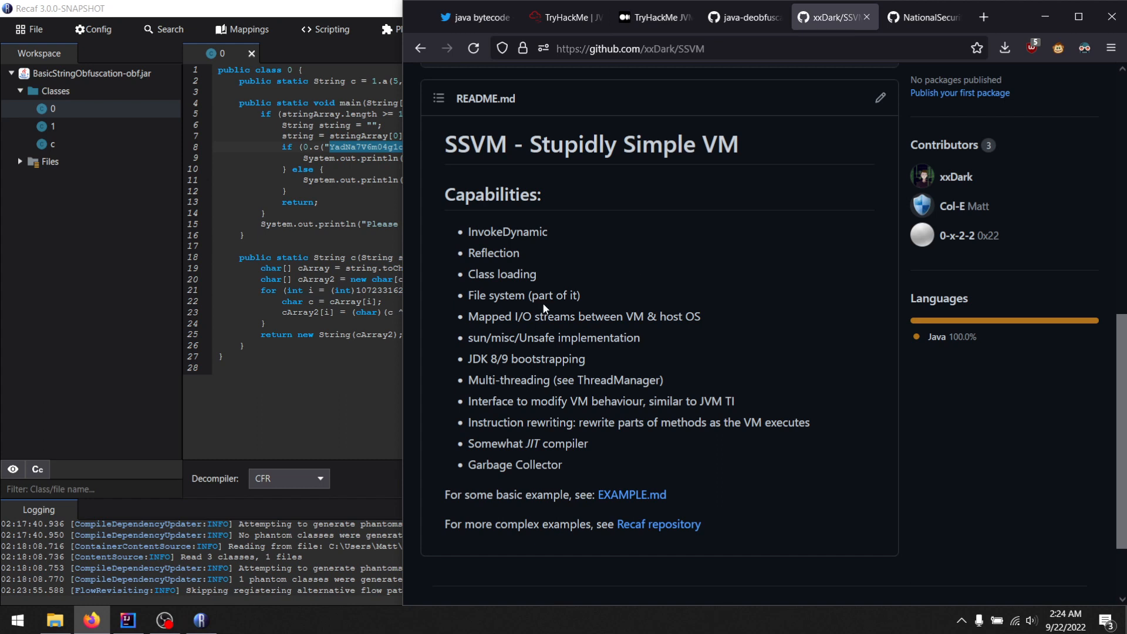
mouse_move(559, 291)
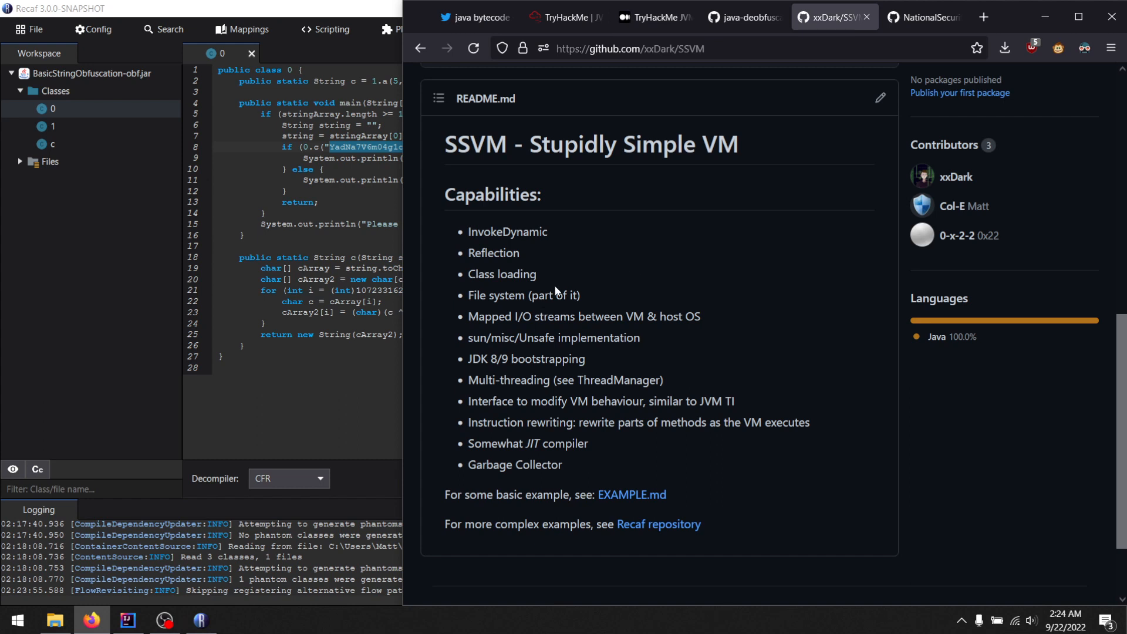
mouse_move(556, 274)
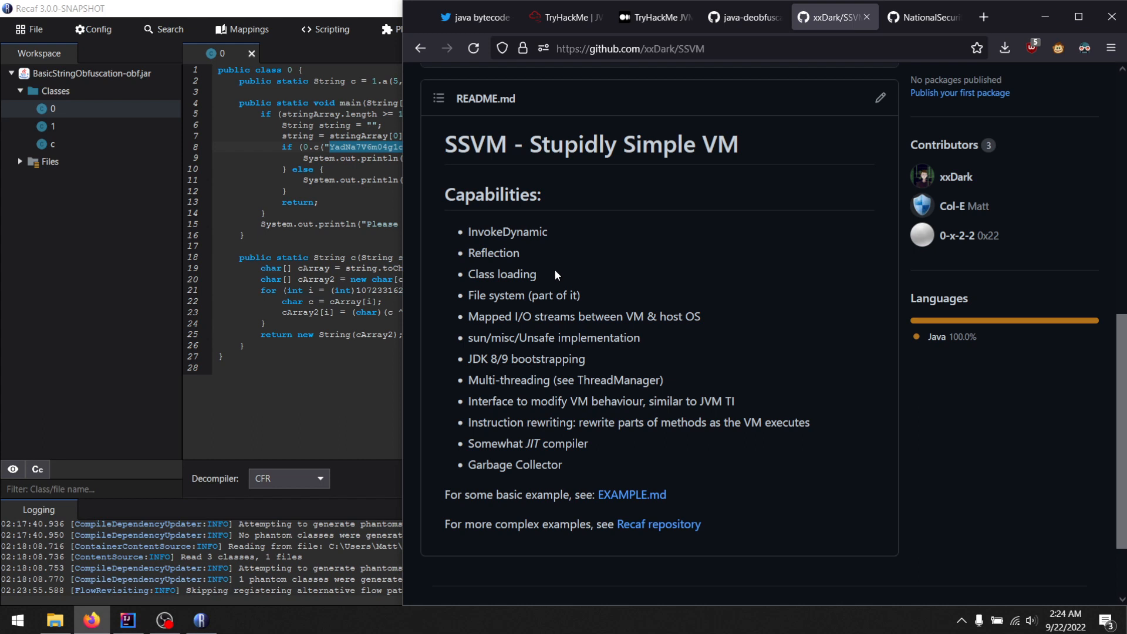
mouse_move(331, 240)
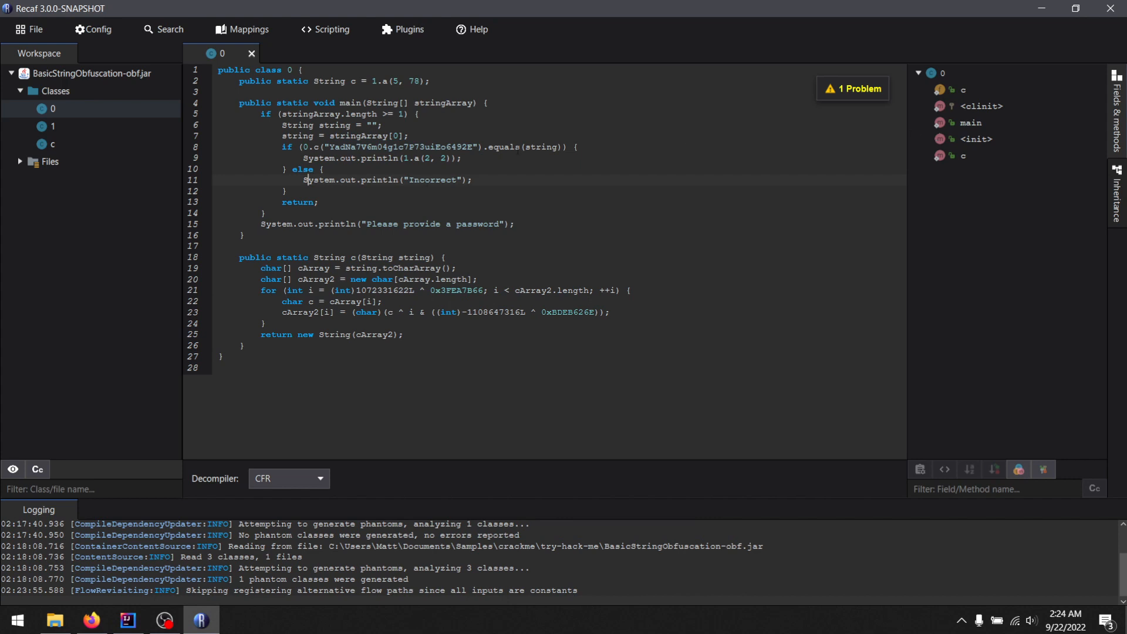
Step: Bring up class 1 from its reference alongside class 0 in the workspace
left_click(90, 620)
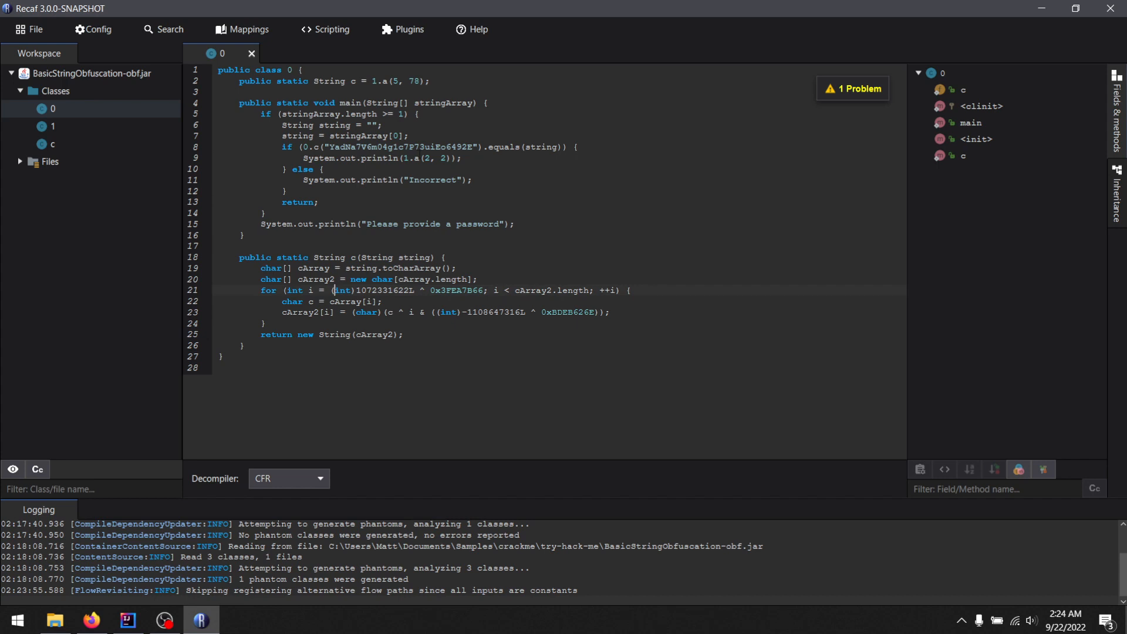
double_click(402, 147)
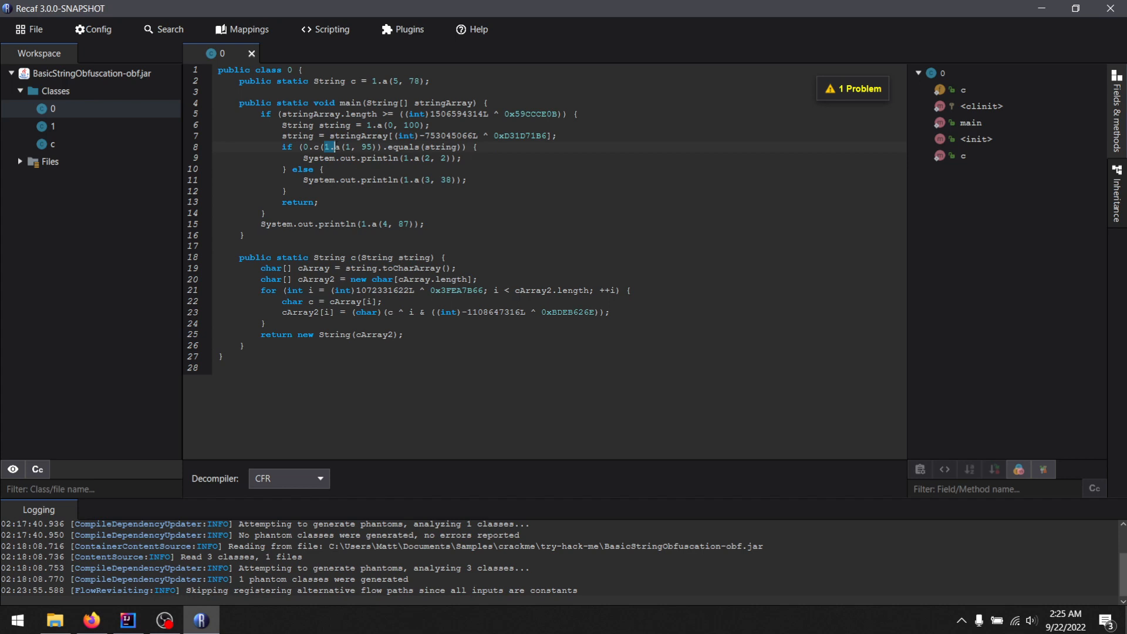
left_click(53, 126)
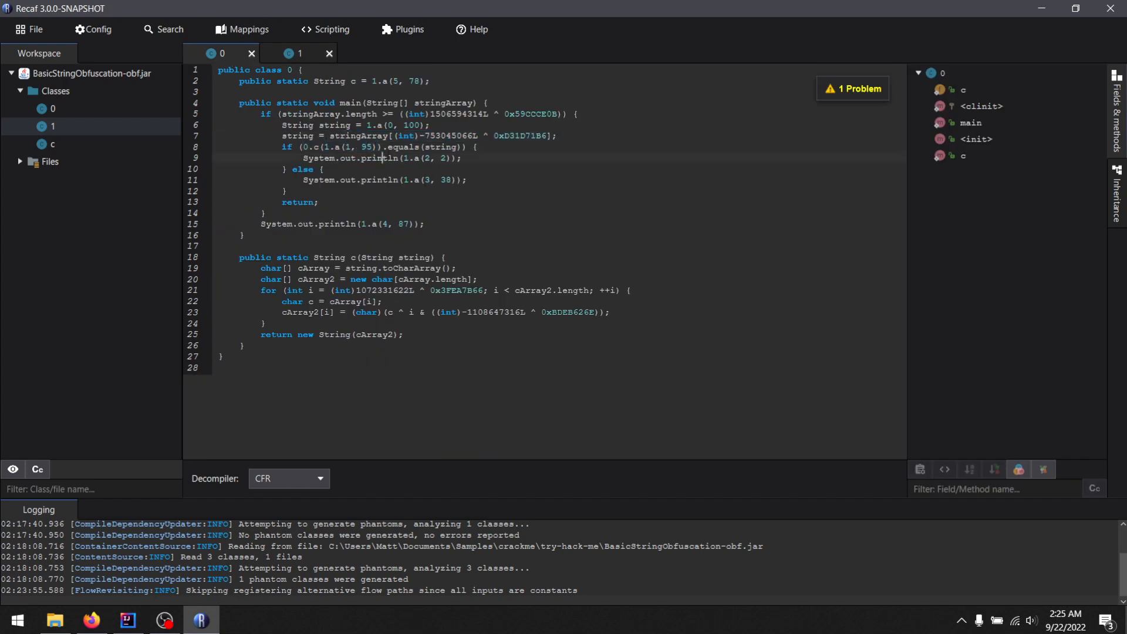
Step: Run Virtualize > Optimize on main with the sample arguments and dismiss the results
right_click(971, 122)
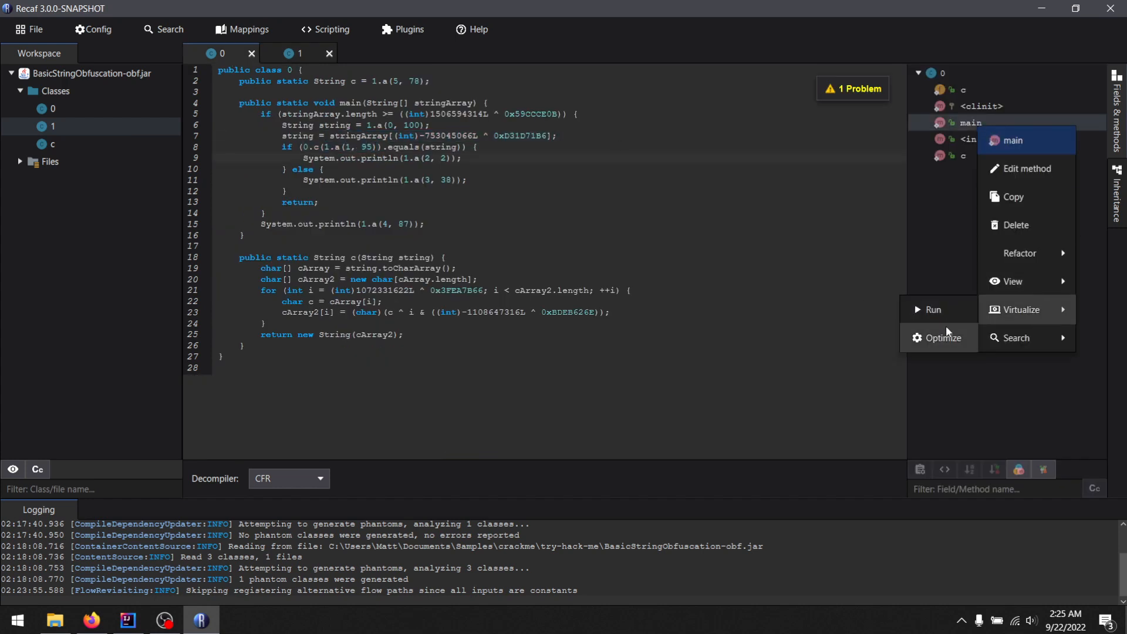
left_click(944, 338)
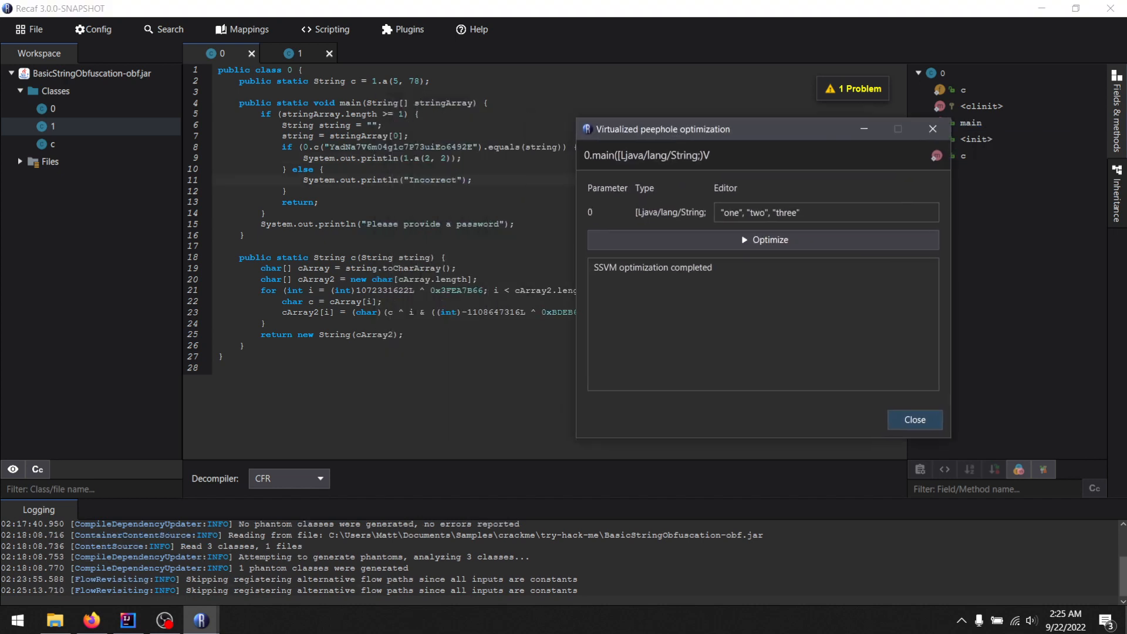
left_click(762, 239)
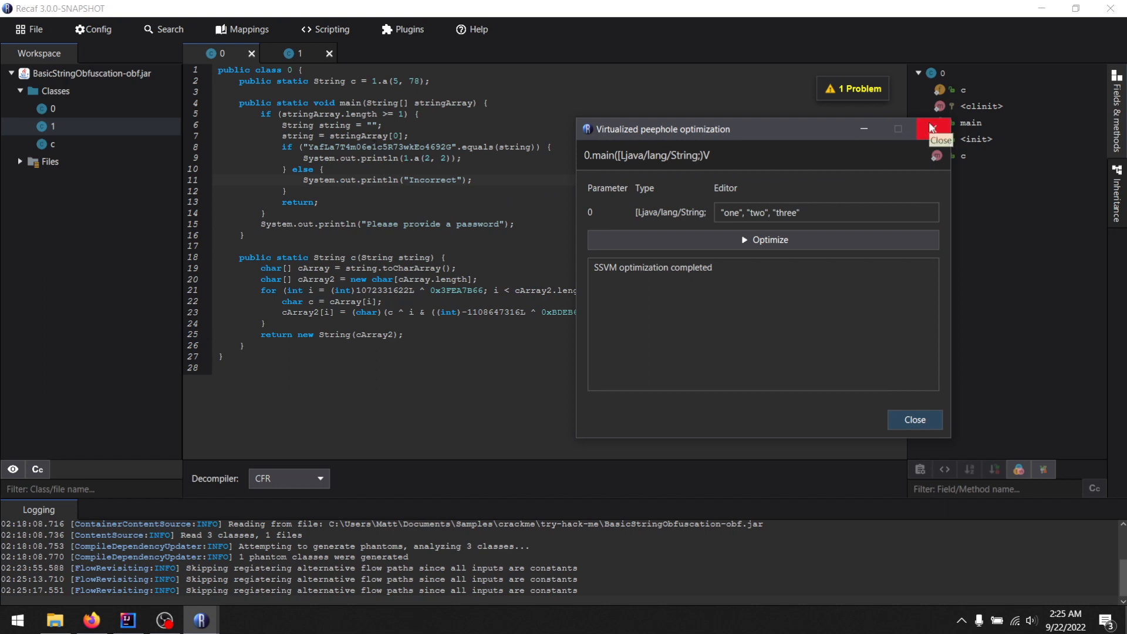
left_click(931, 129)
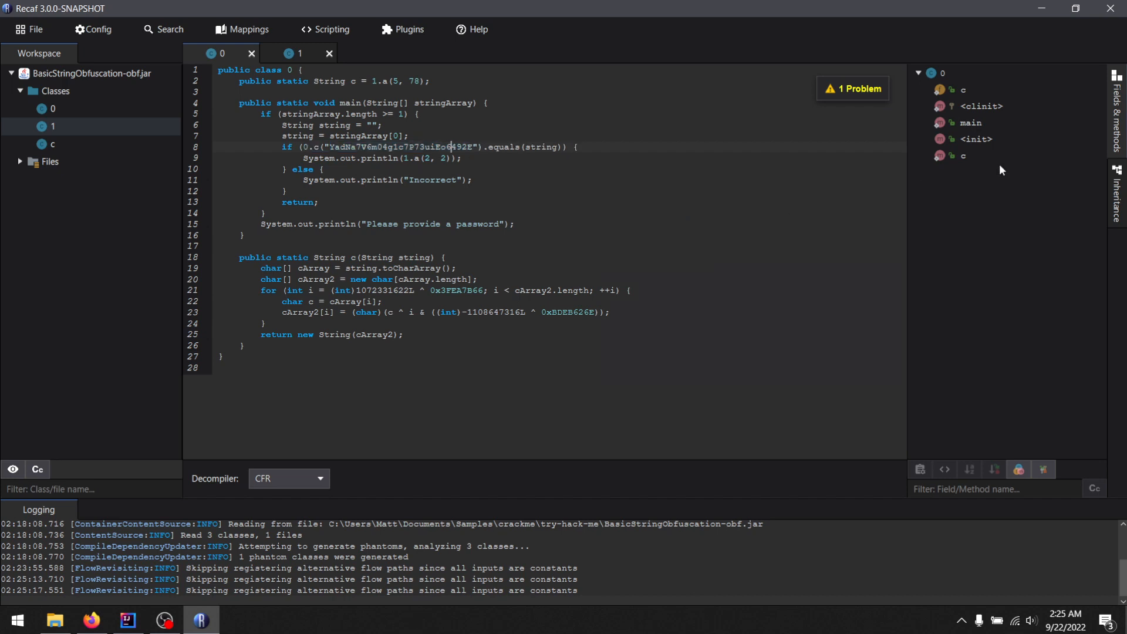
right_click(963, 156)
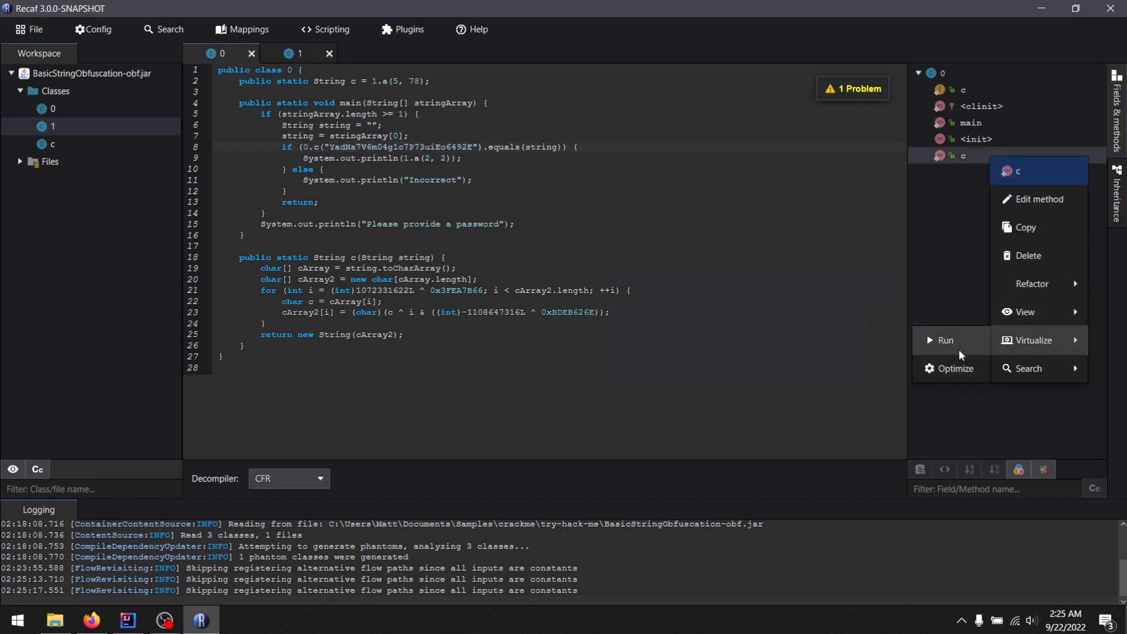
left_click(1033, 341)
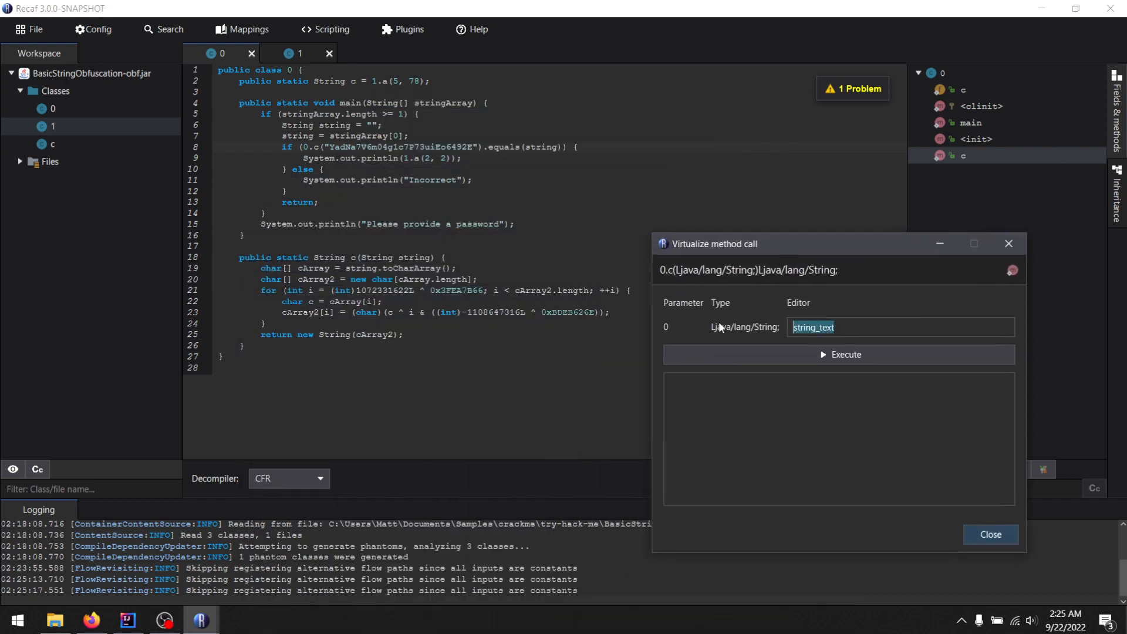
type("aaaaaaaaaaaaaaaaaaaaaaa")
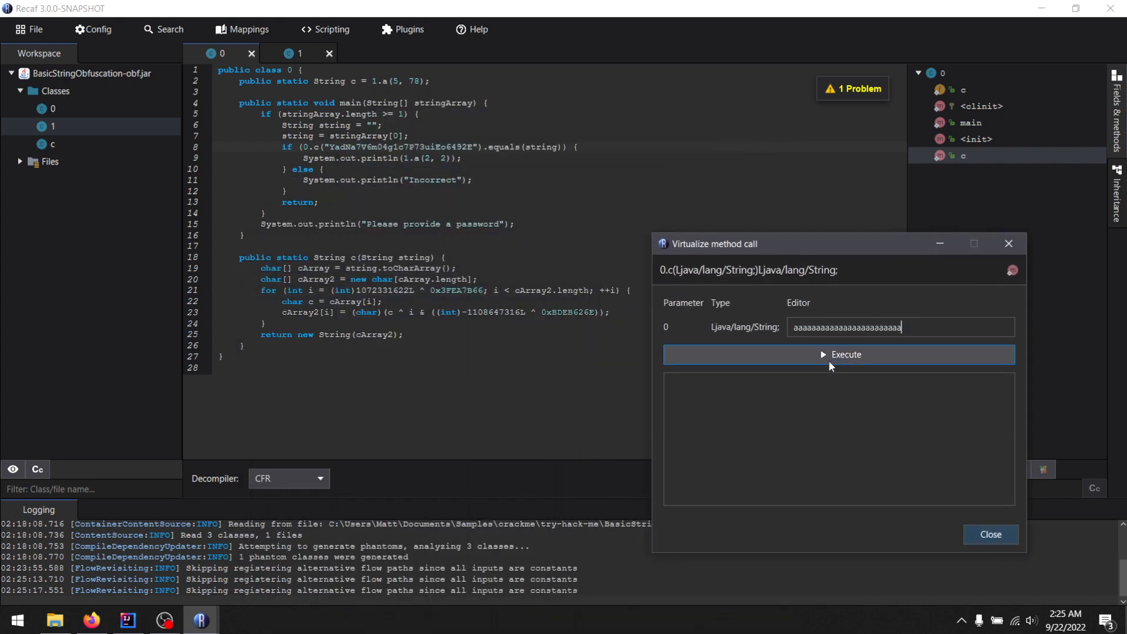
left_click(837, 353)
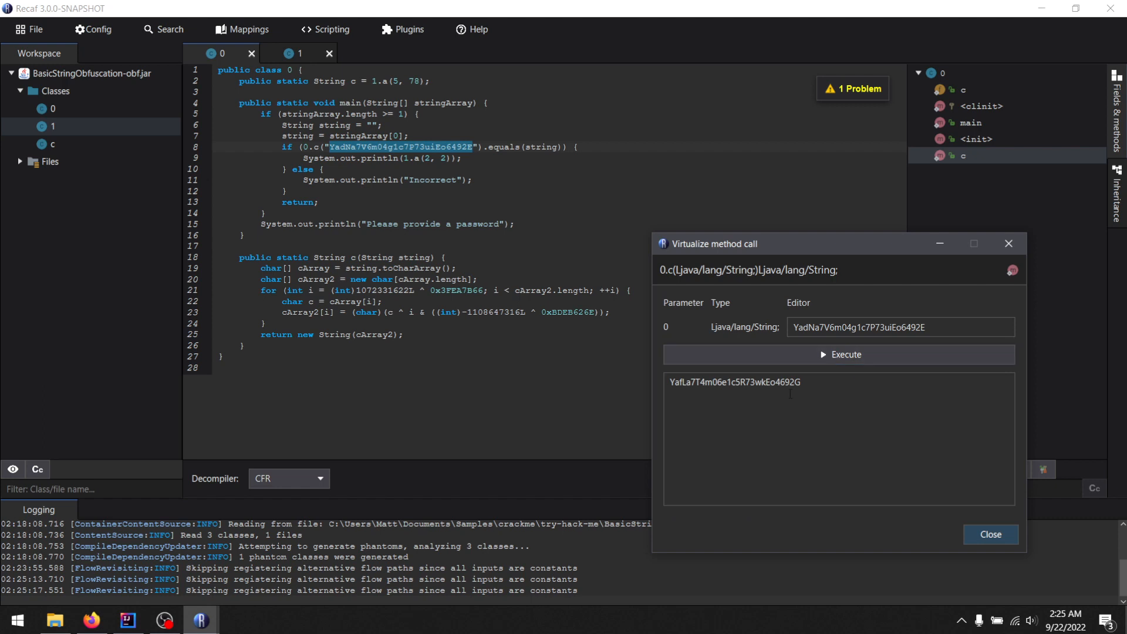
left_click(988, 534)
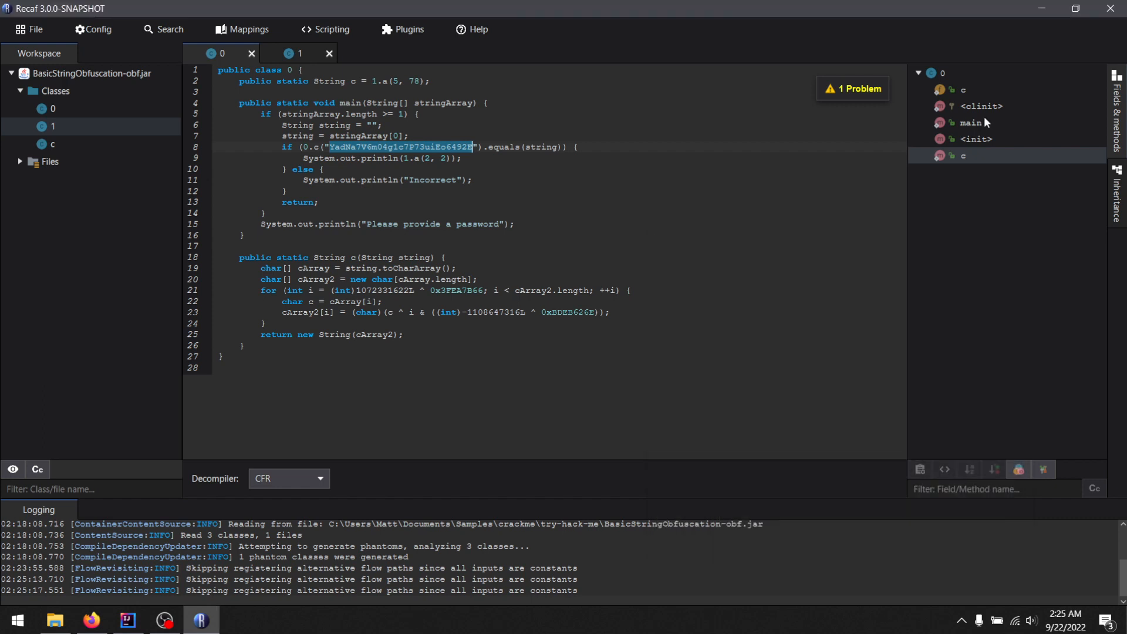
Step: Optimize main via SSVM so its check compares against the plaintext password
right_click(969, 122)
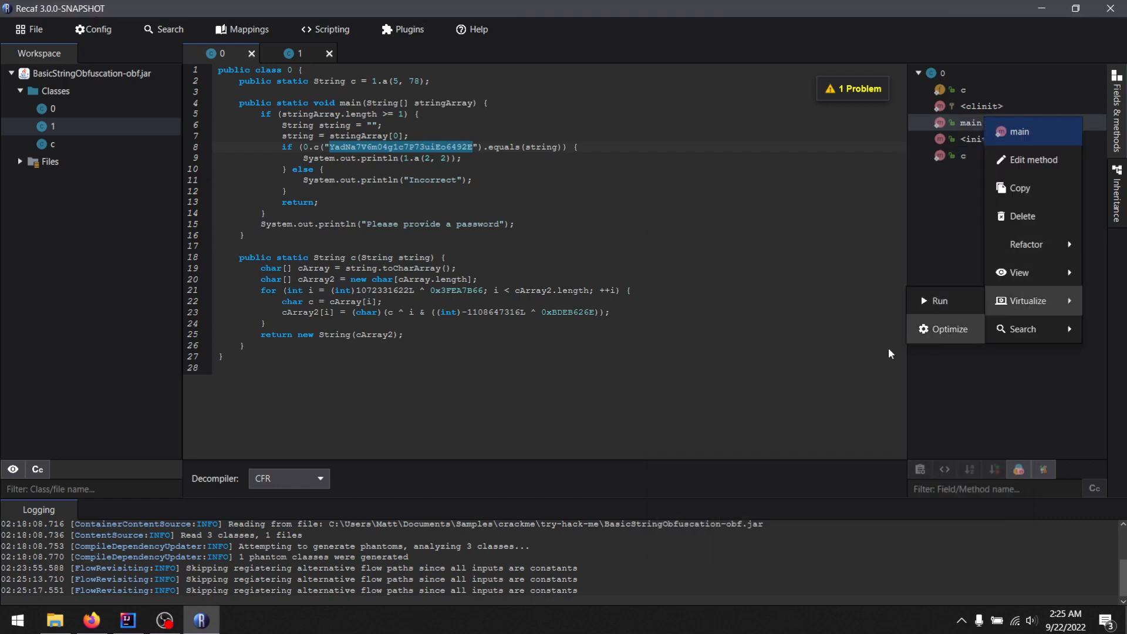
left_click(946, 329)
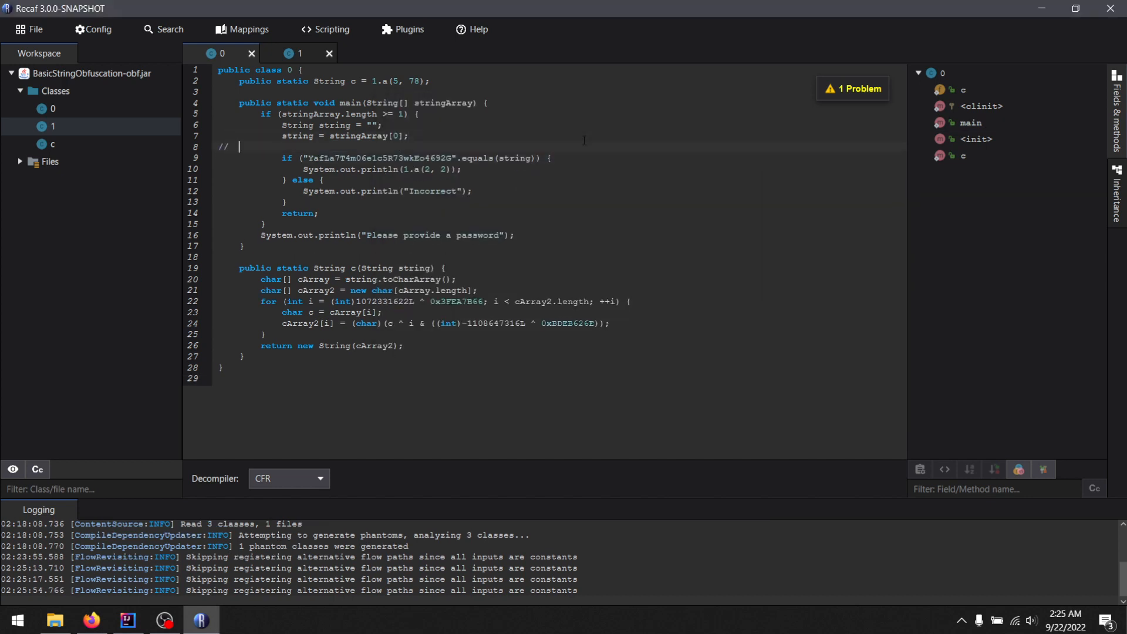
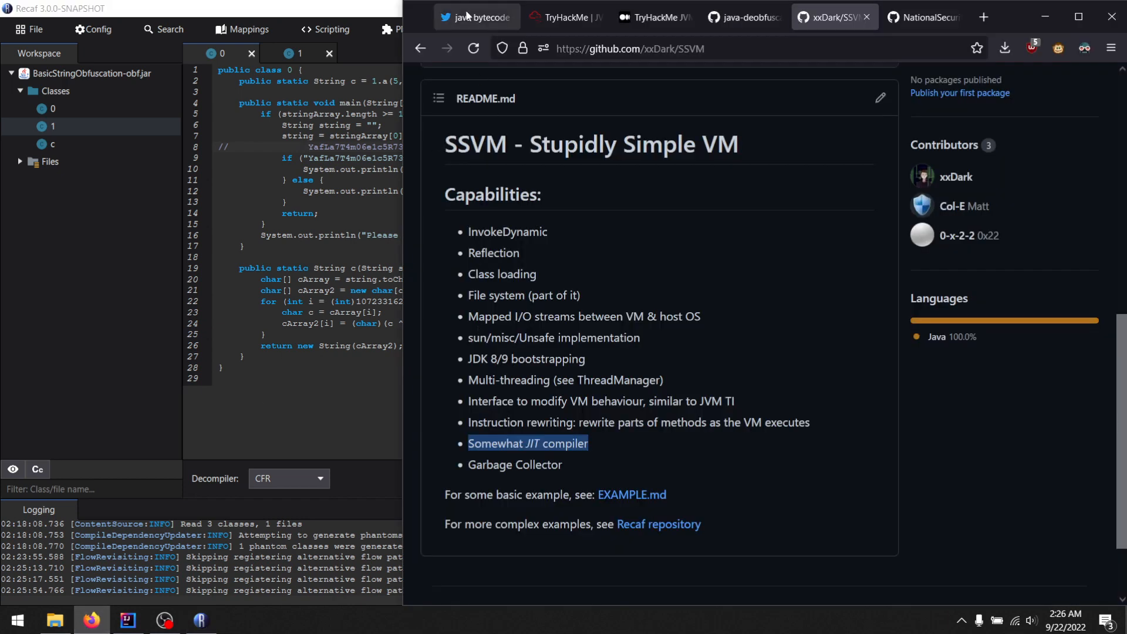
Step: Leave the Twitter tab and minimise Firefox, returning to Recaf's commented main
left_click(653, 16)
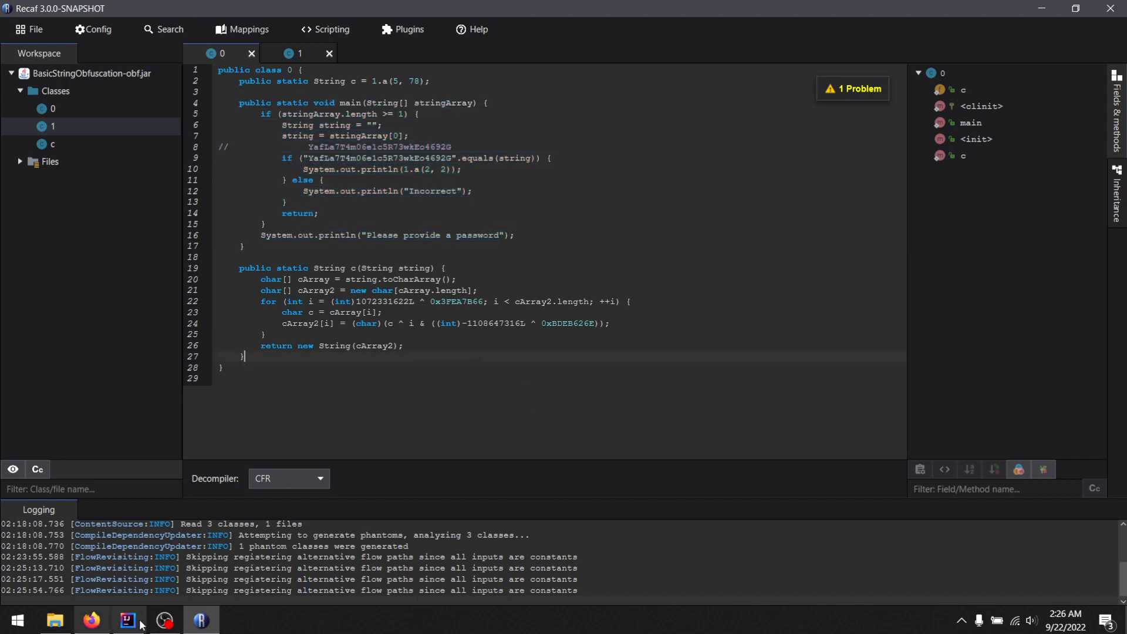
left_click(165, 620)
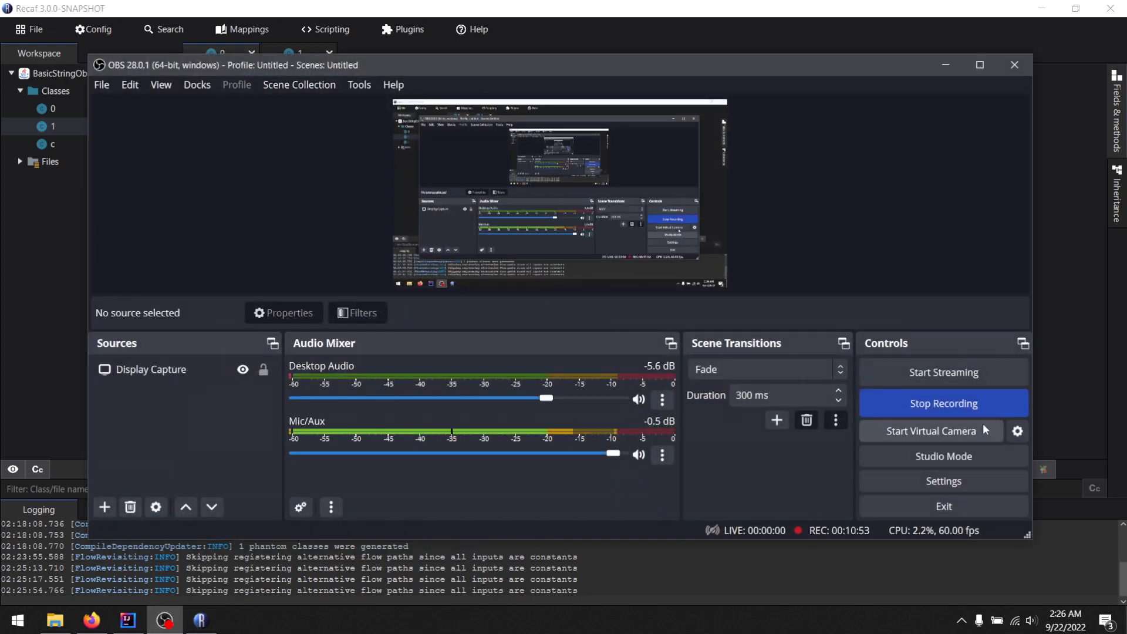